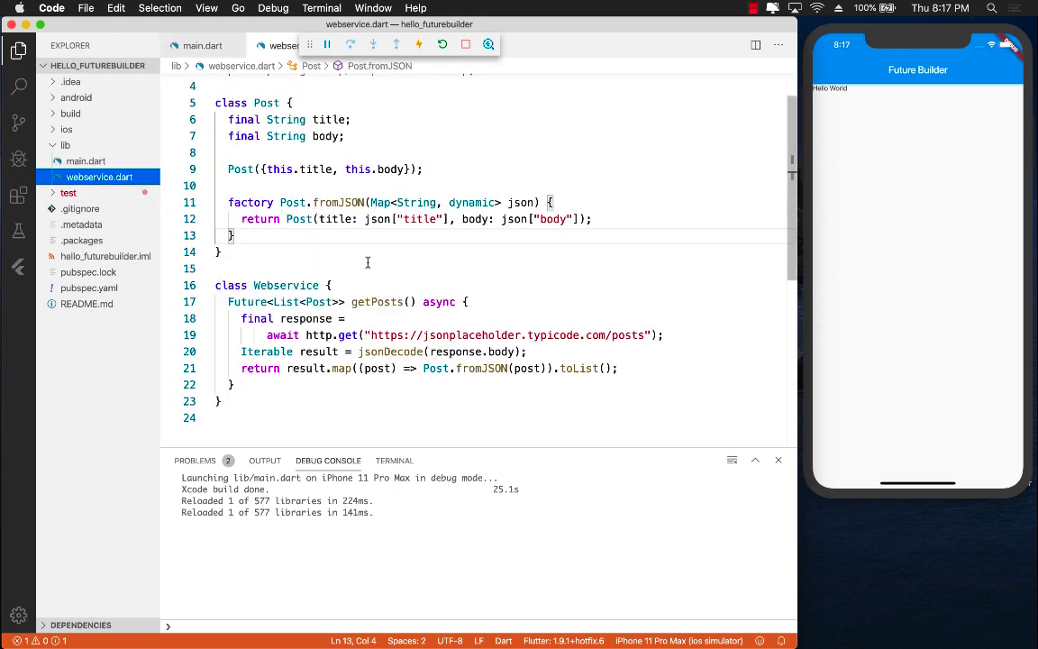
Review the Webservice class, its getPosts http request and the Post model, then return to main.dart
double_click(285, 236)
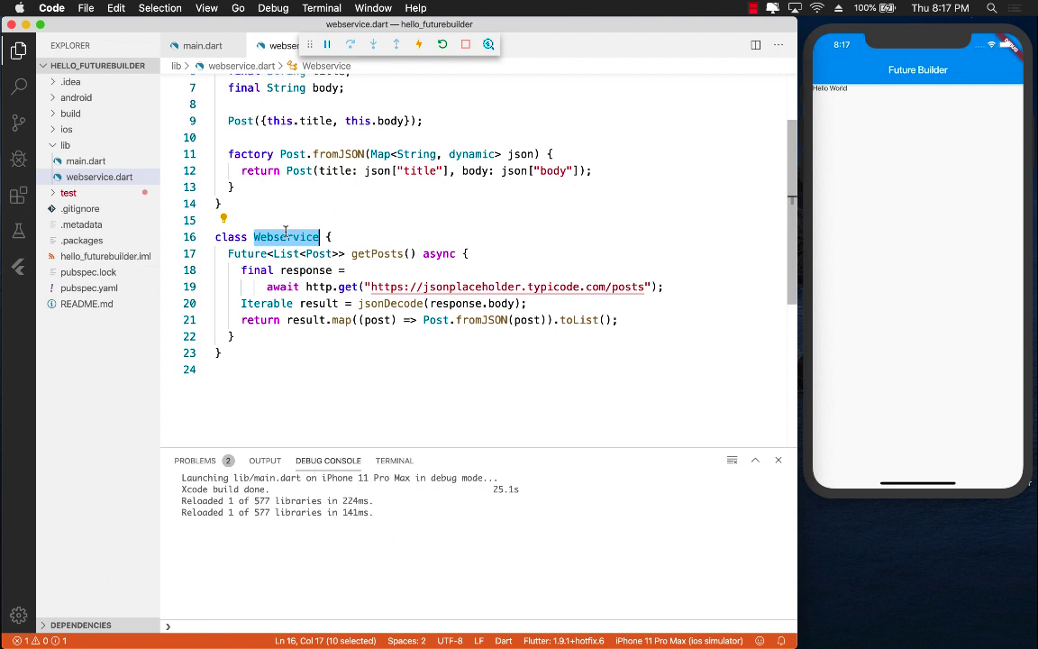
double_click(378, 252)
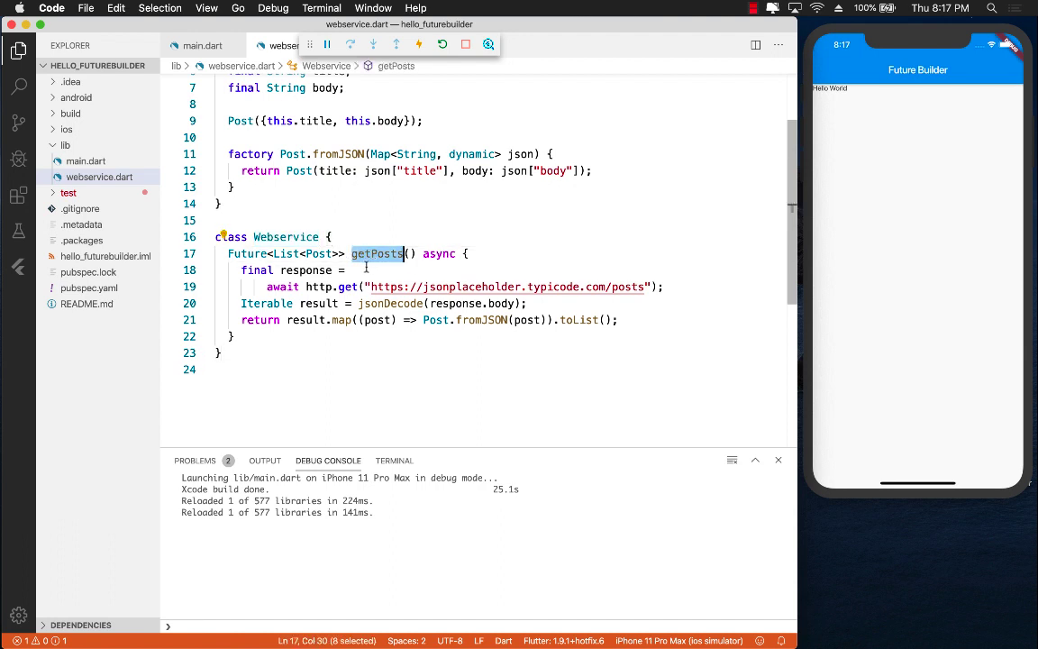
click(267, 287)
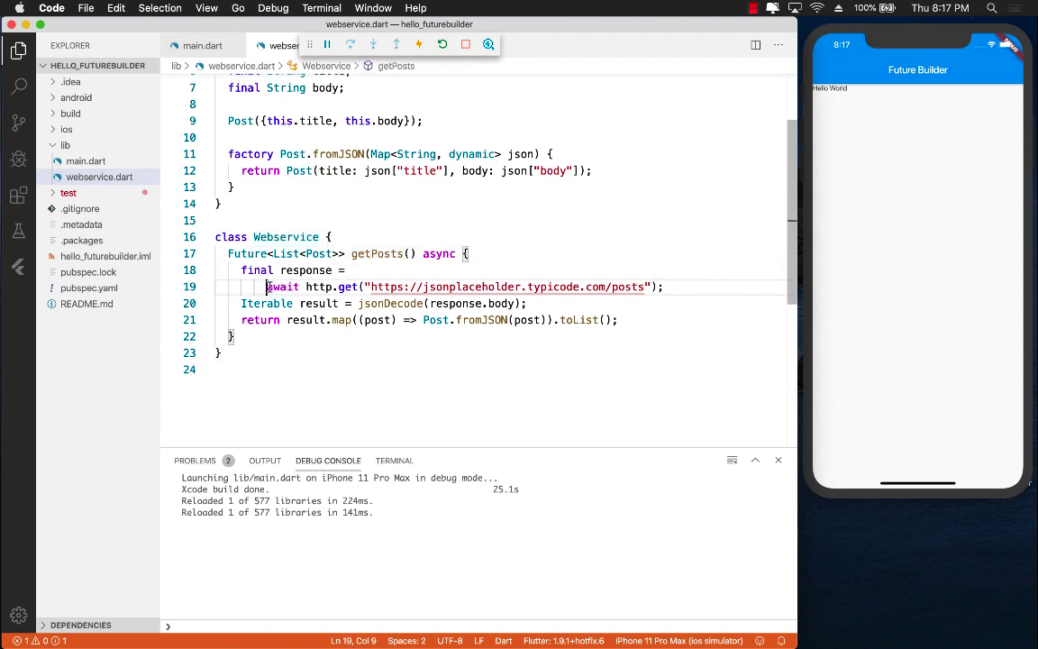
drag(266, 287, 664, 287)
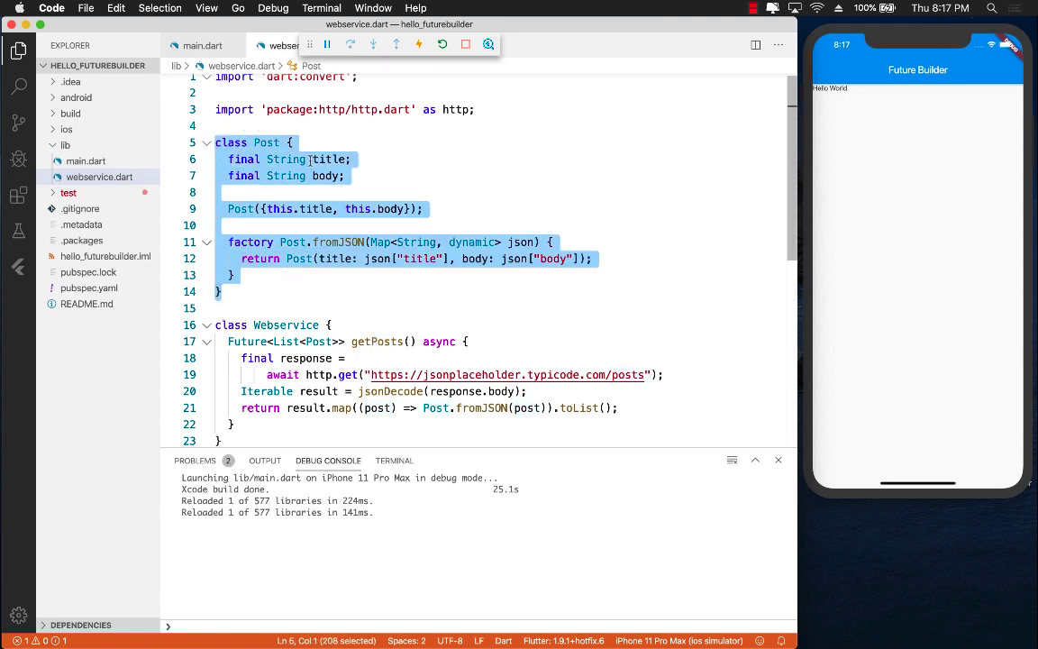
double_click(327, 176)
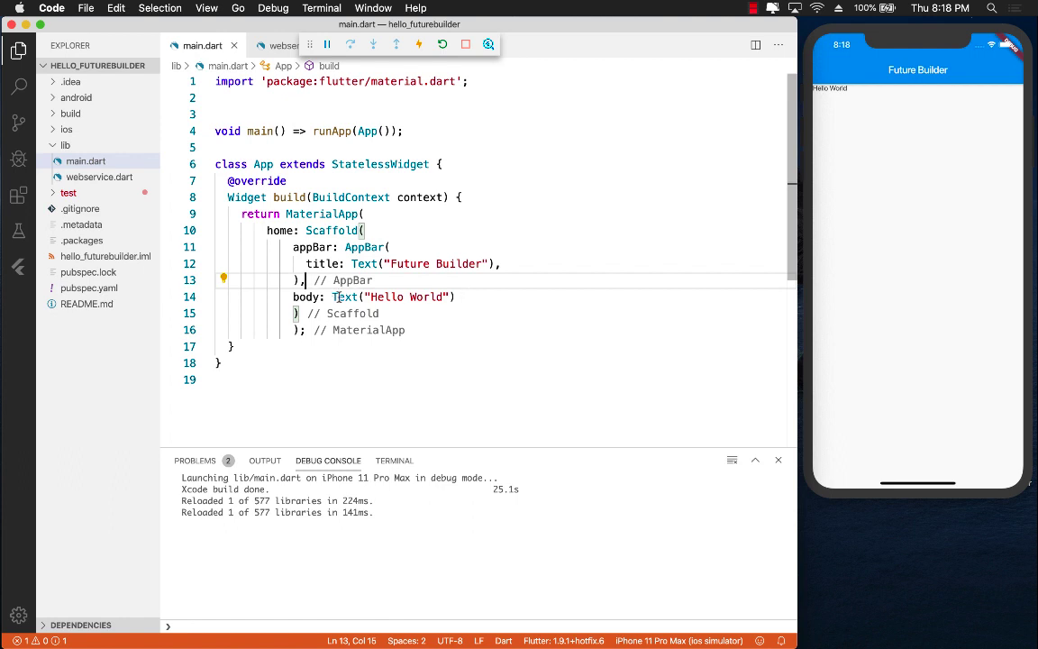
Replace Text("Hello World") with FutureBuilder(future: Webservice().getPosts()), auto-importing webservice.dart
double_click(393, 295)
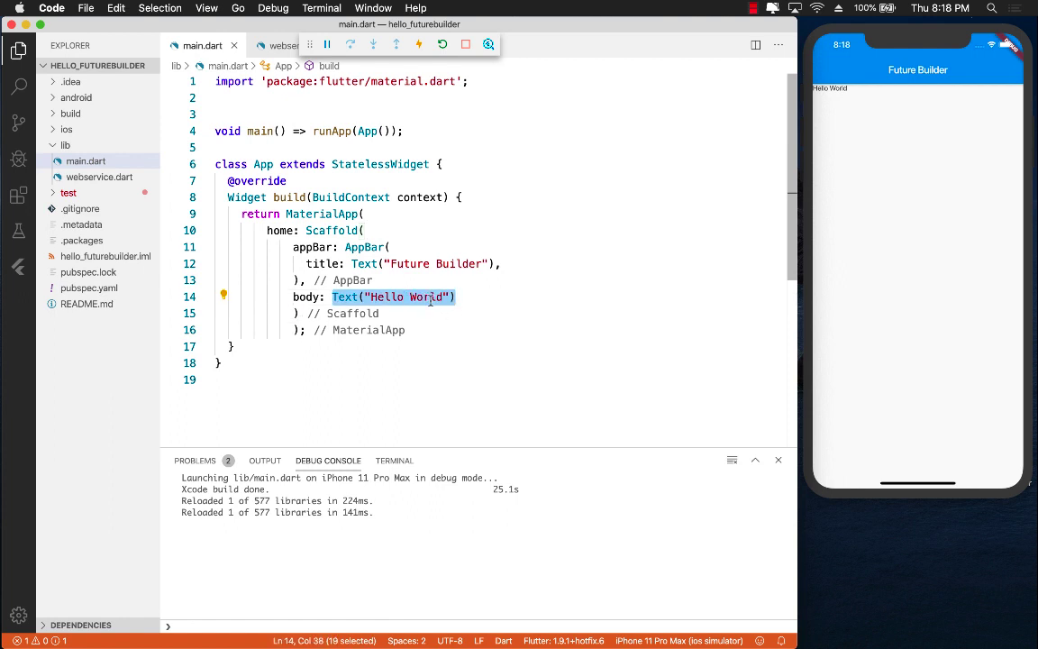
click(336, 295)
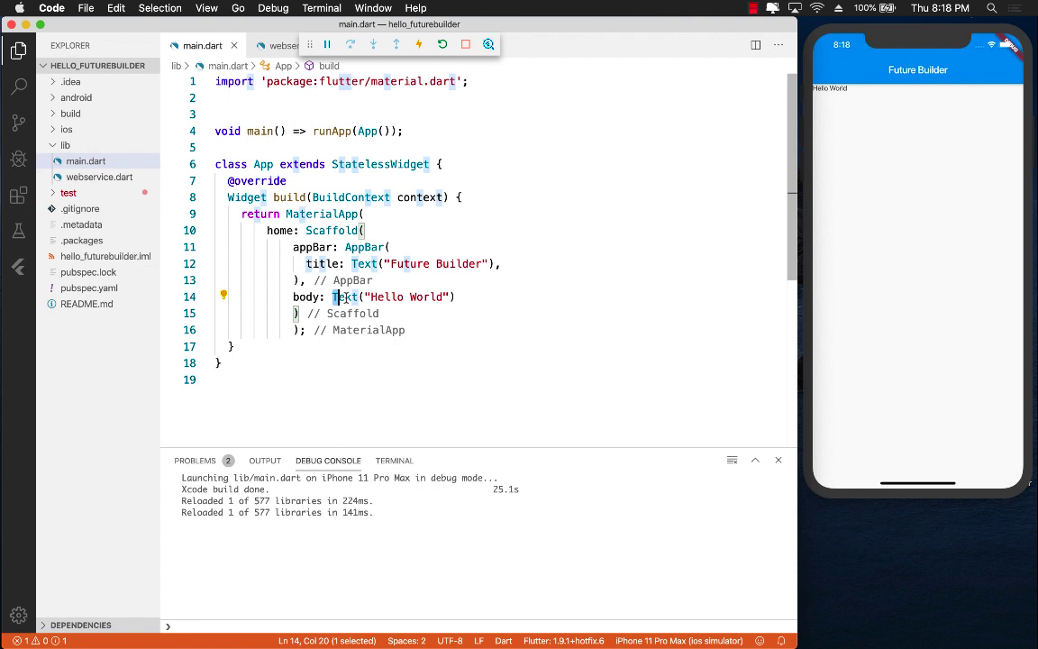
text(Fut)
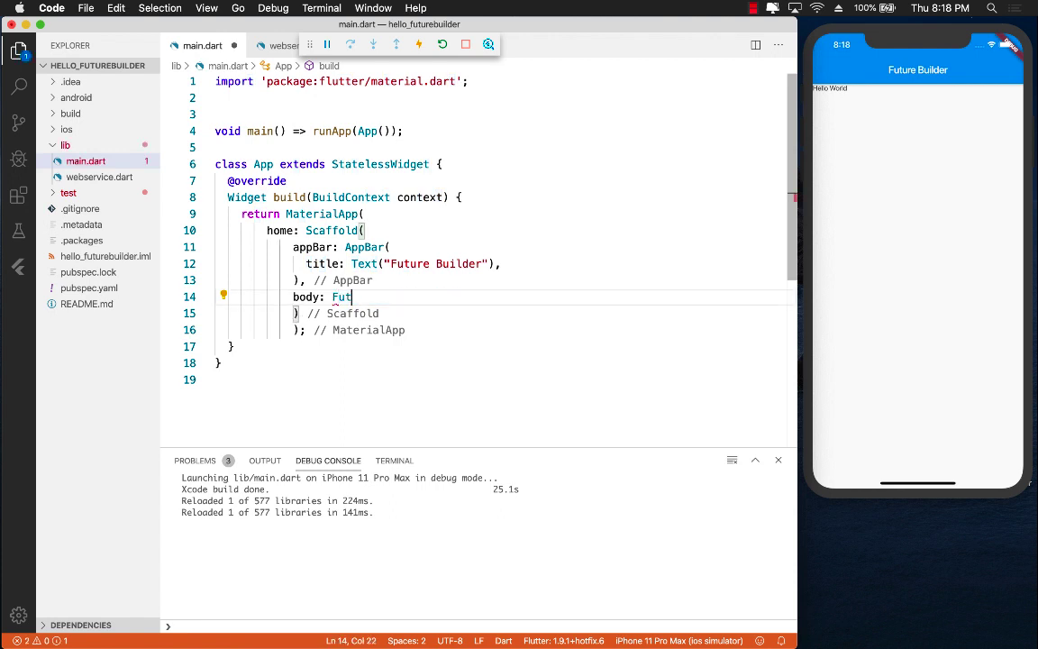
text(ureBuilder()
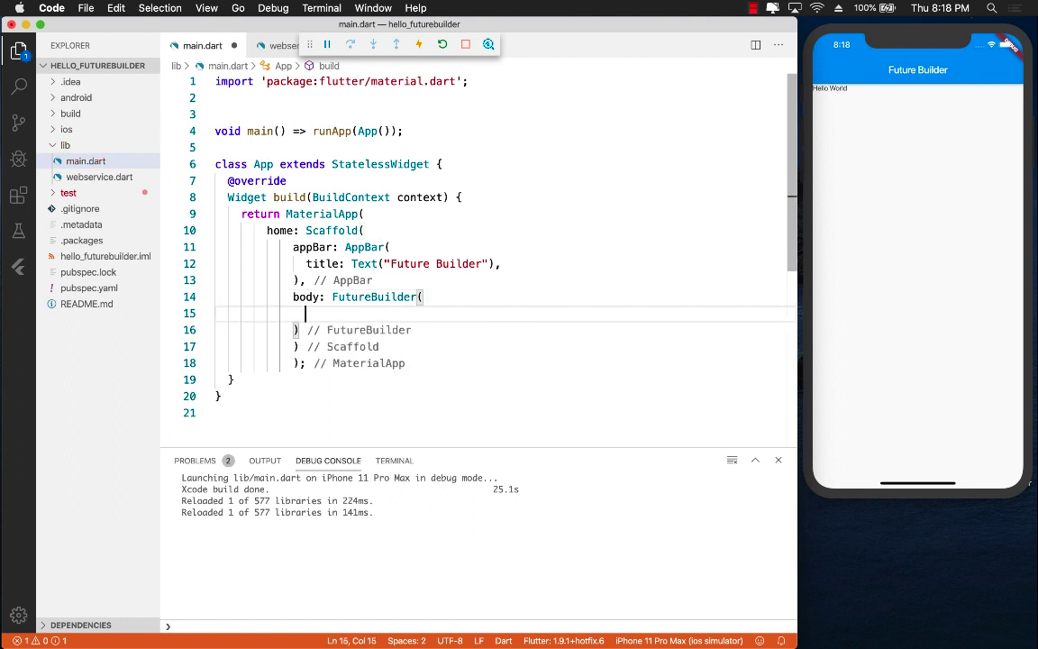
text(future: ,)
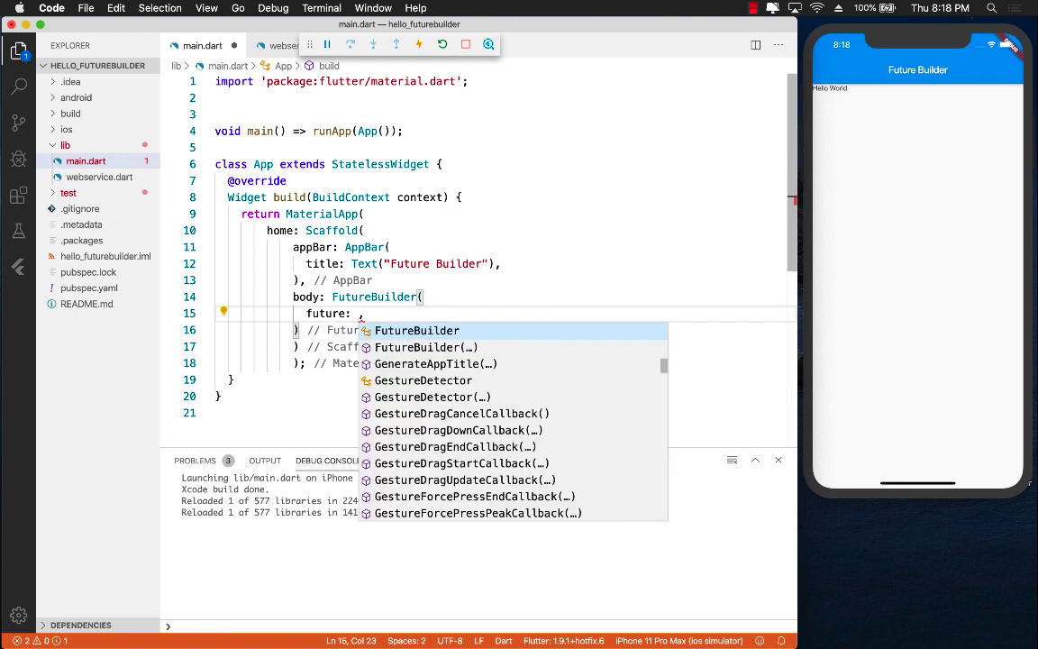
text(Webservice)
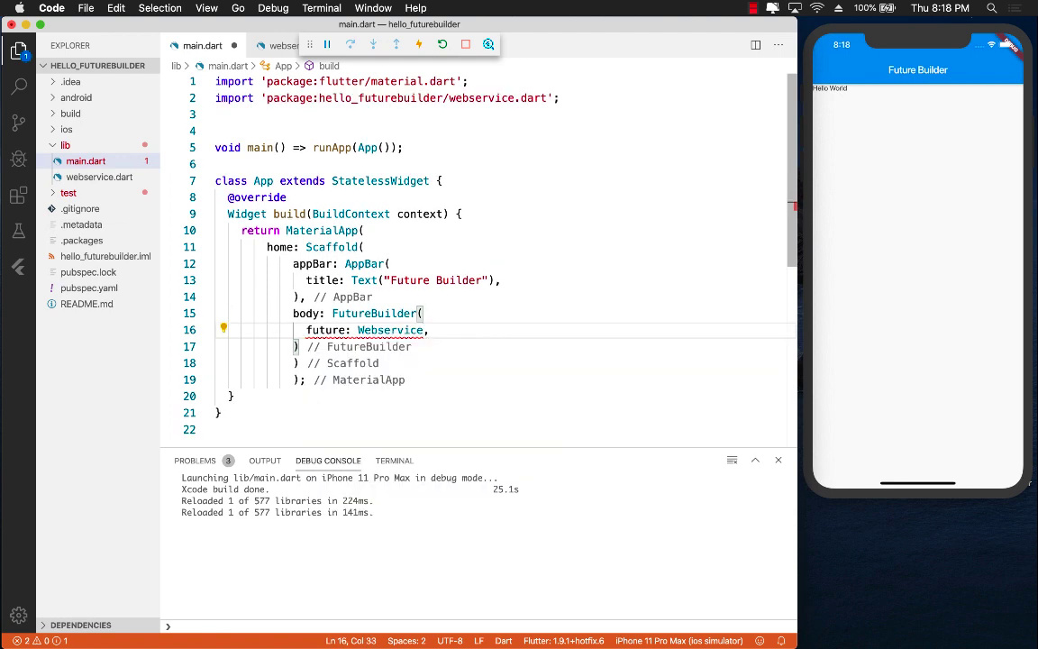
text(().getPosts())
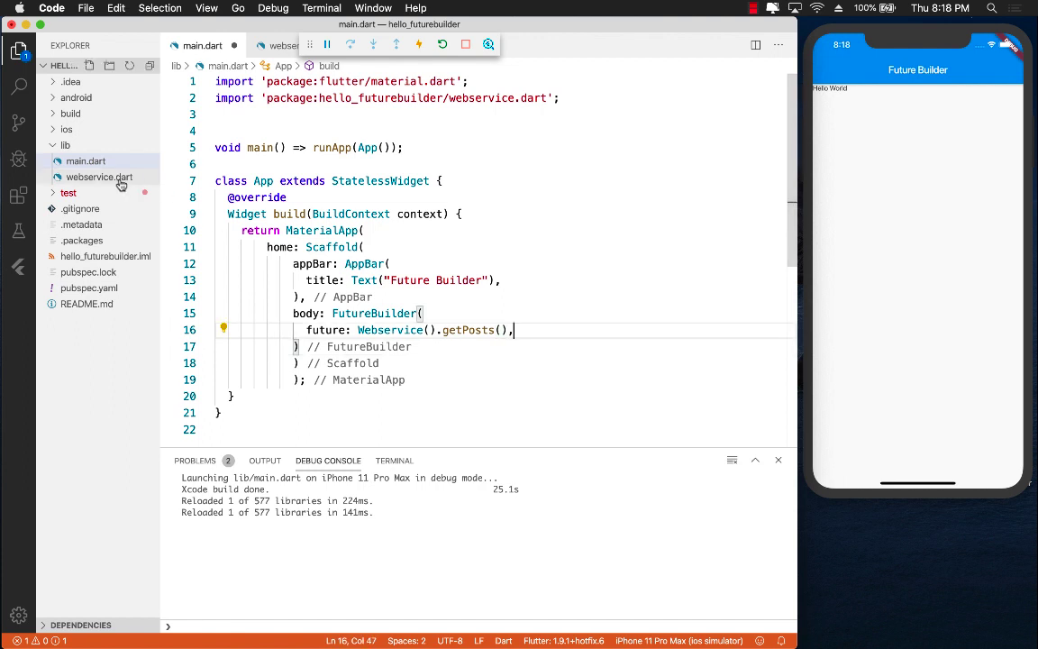
click(99, 177)
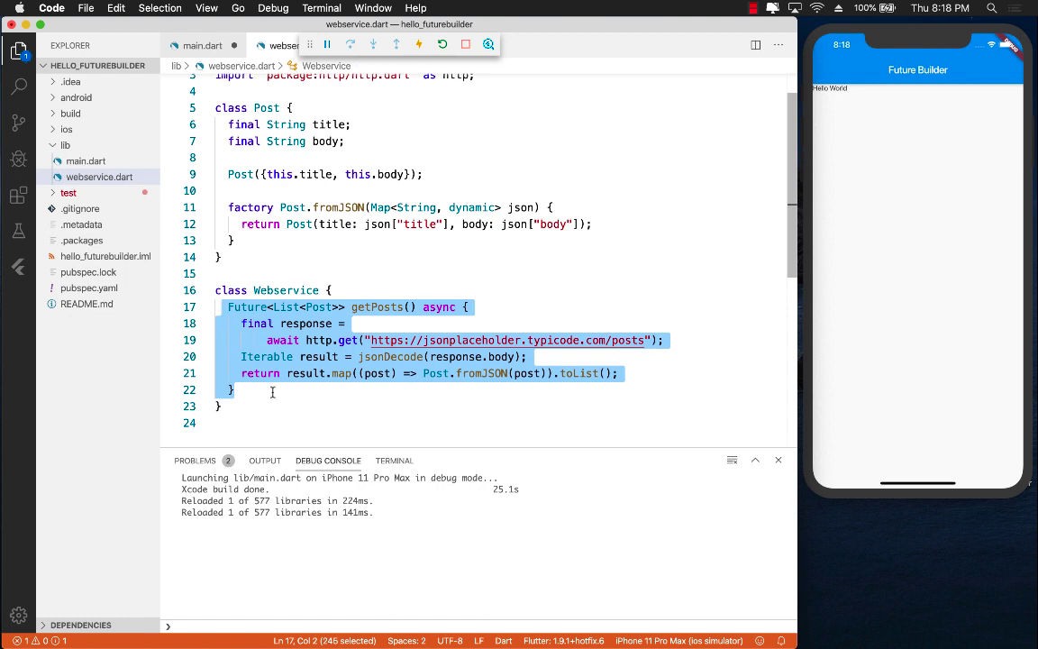
Confirm getPosts returns Future<List<Post>> in webservice.dart and go back to main.dart
click(303, 325)
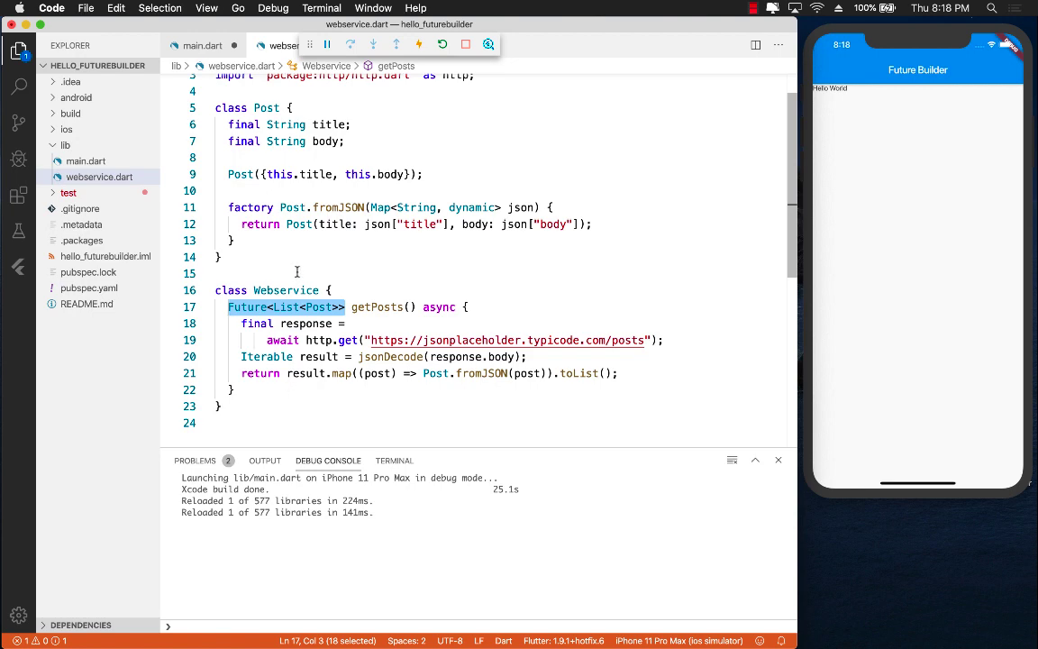
click(202, 45)
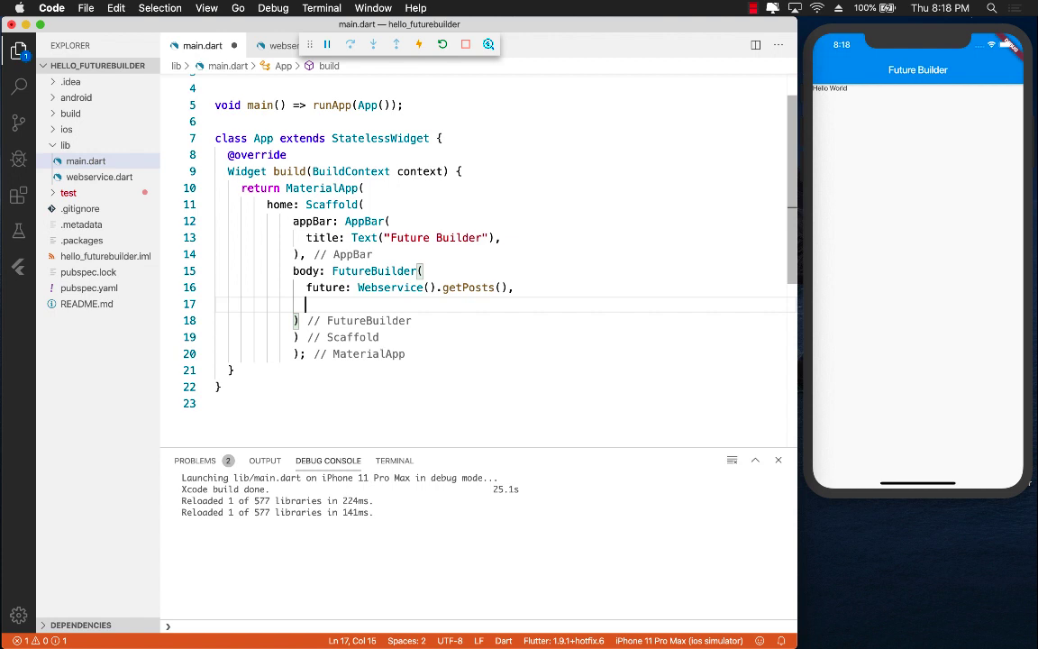
Add builder: (BuildContext context, AsyncSnapshot snapshot) { } to the FutureBuilder
text(buil)
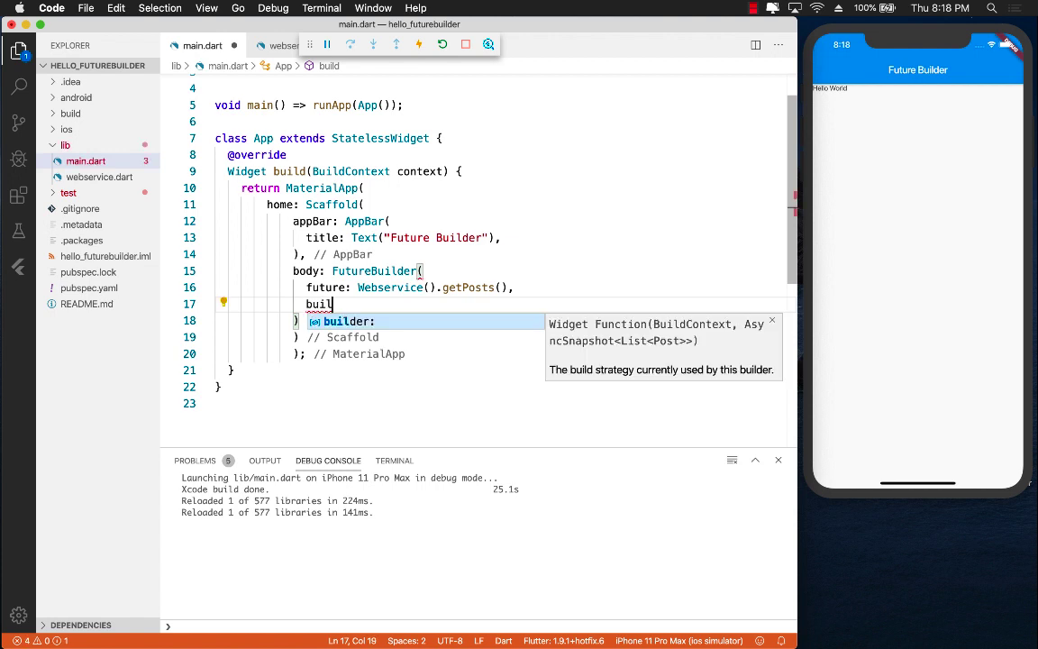
text(der:)
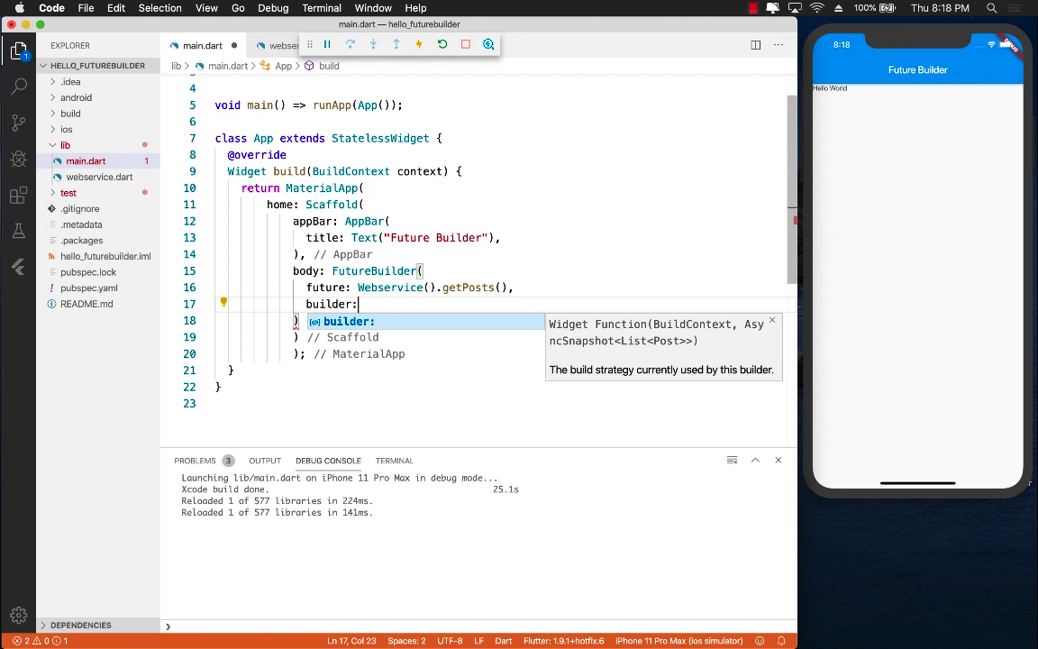
text(())
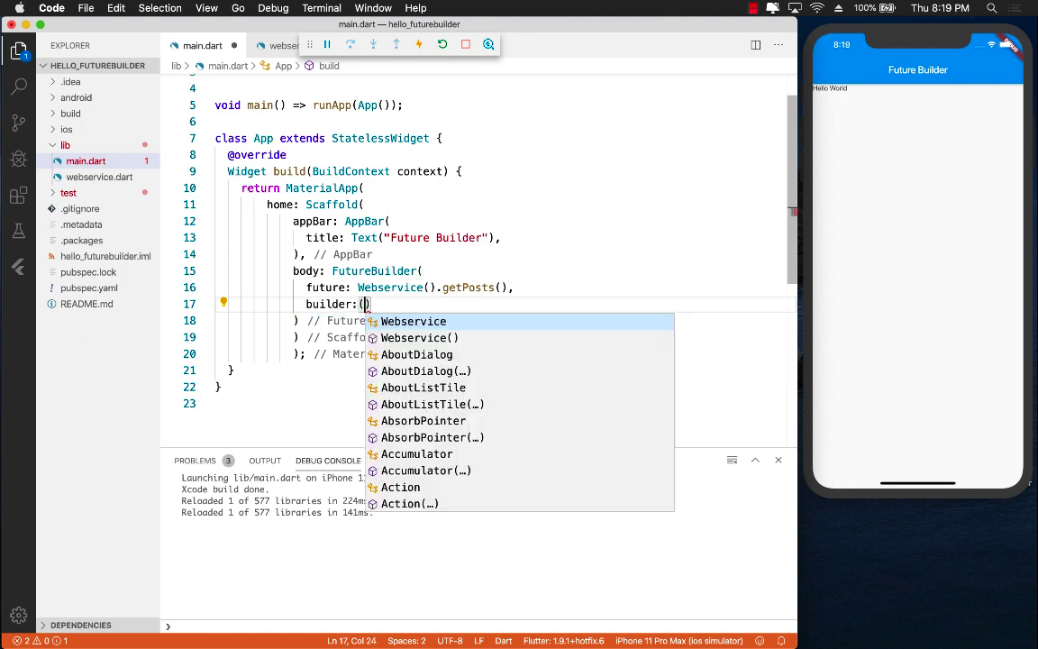
text(BuildContext context,)
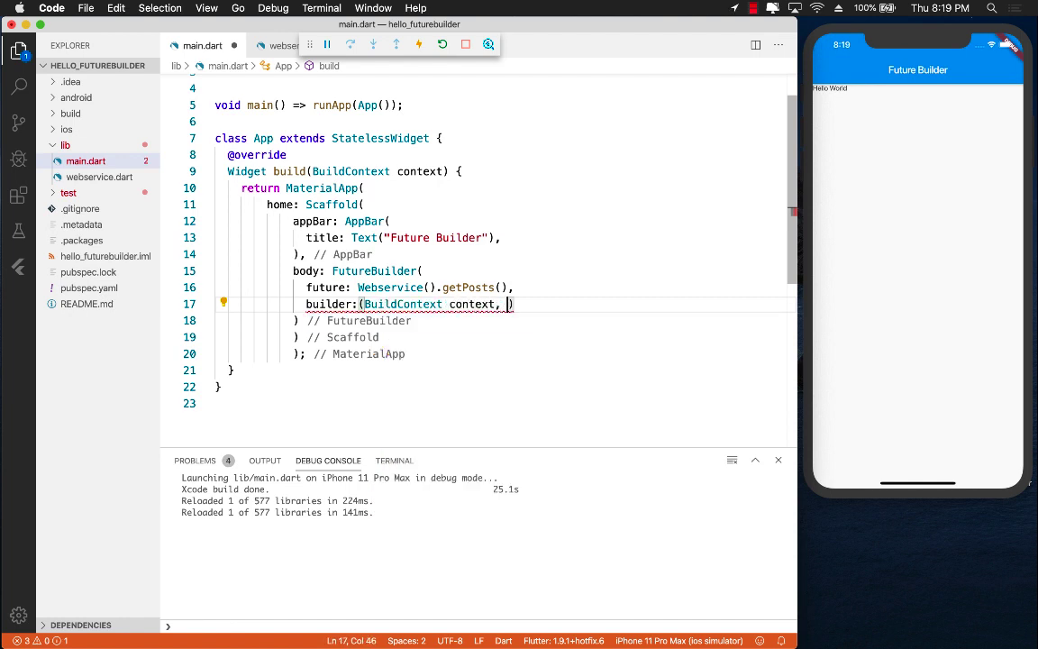
text(AsyncS)
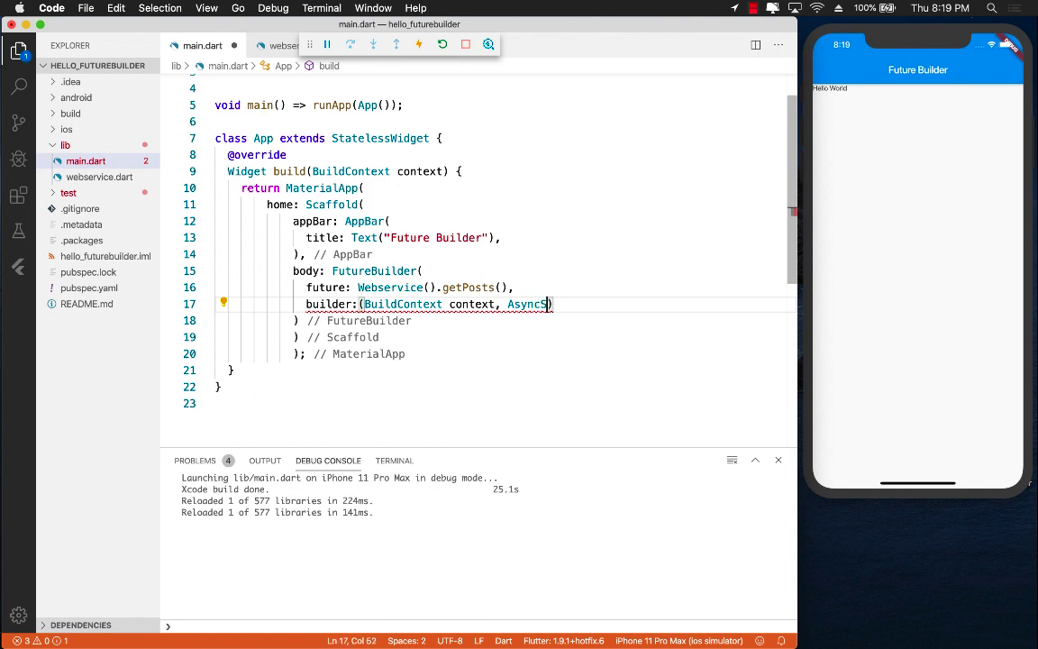
text(napshot)
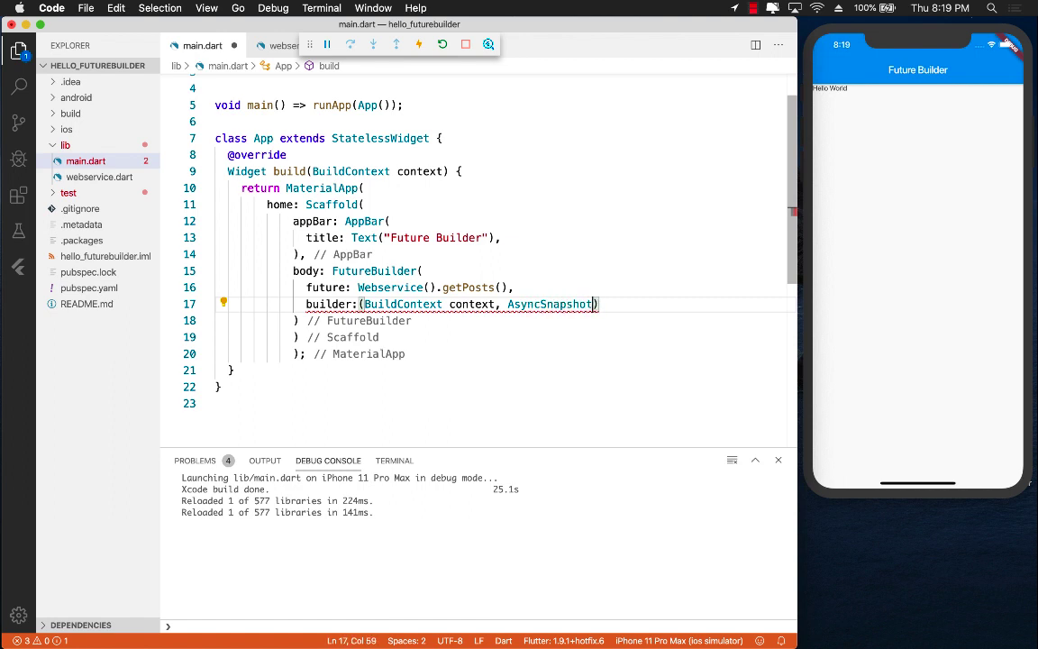
text(snapshot)
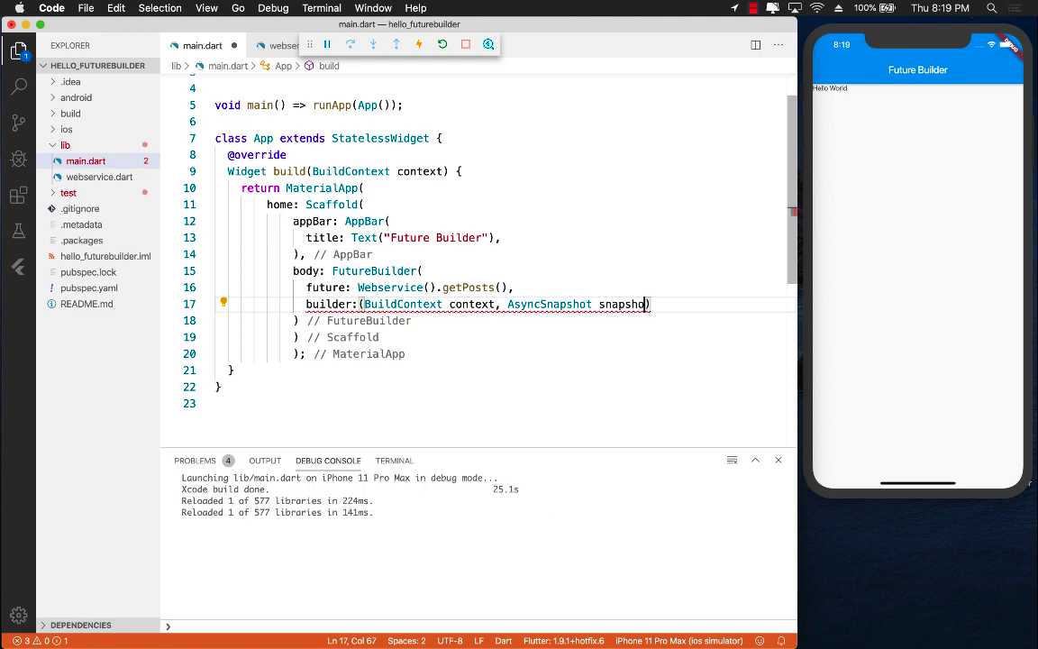
text({)
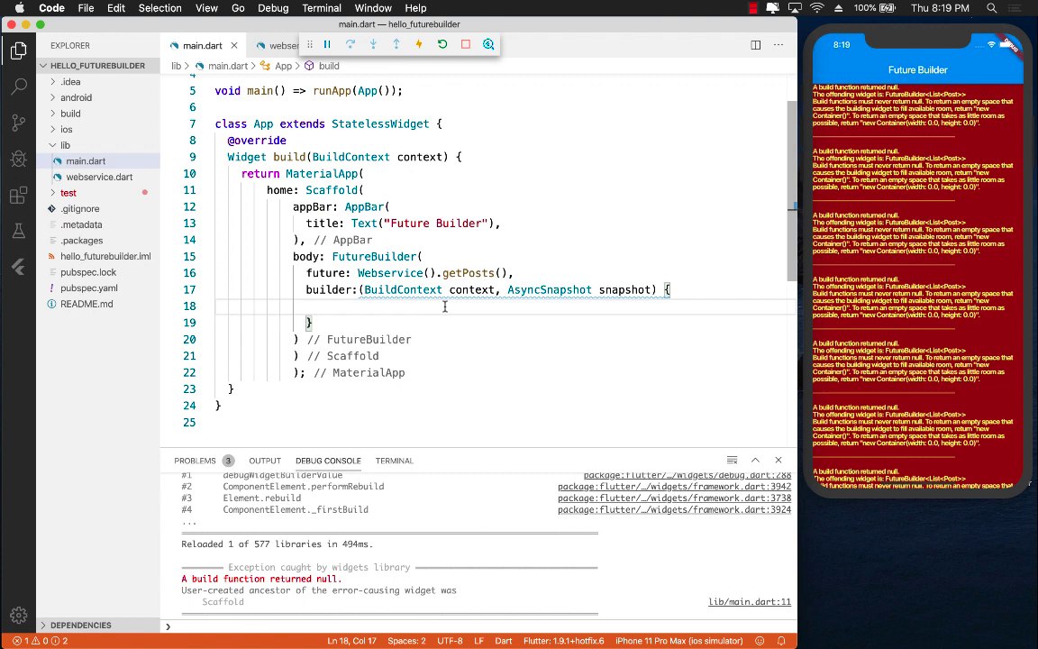
mouse_move(414, 307)
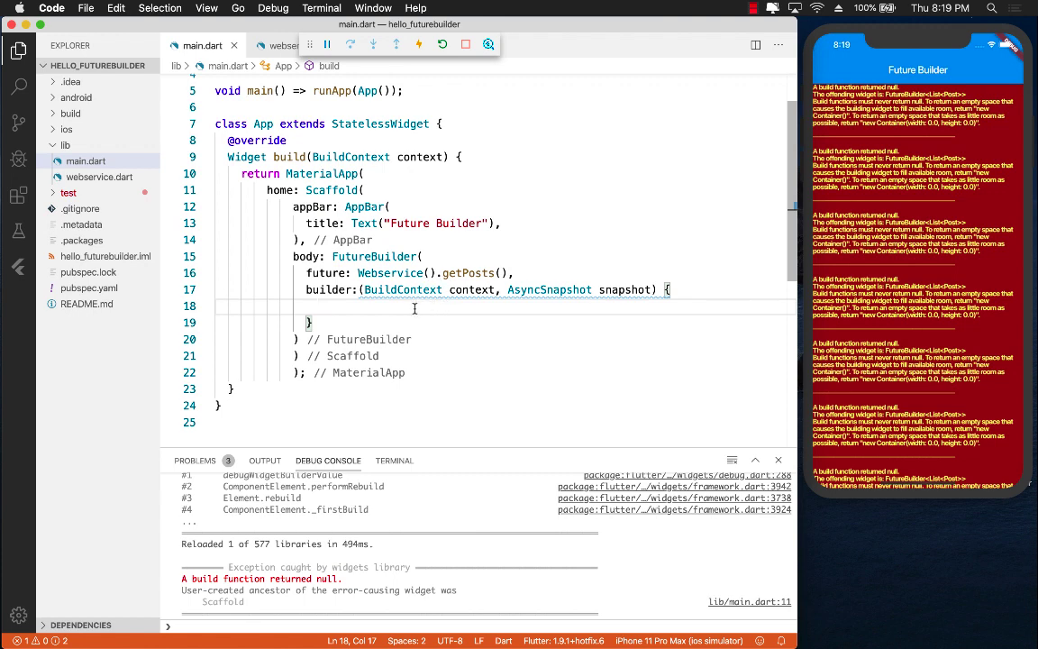
Add an if checking snapshot.connectionState == ConnectionState.done inside the builder
text(if()
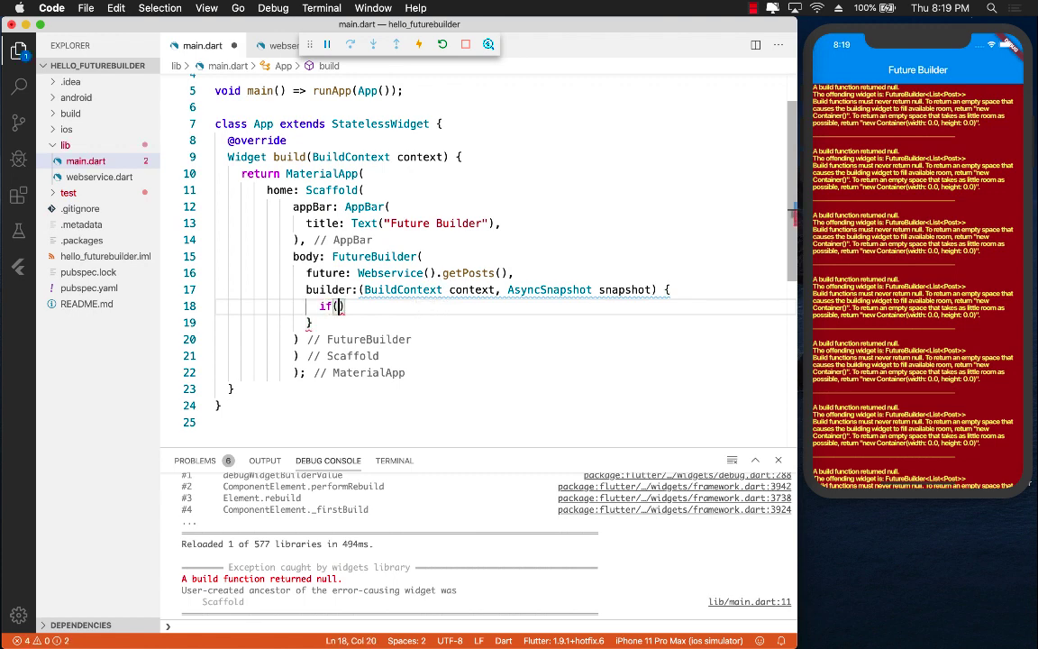
text(snapshot.)
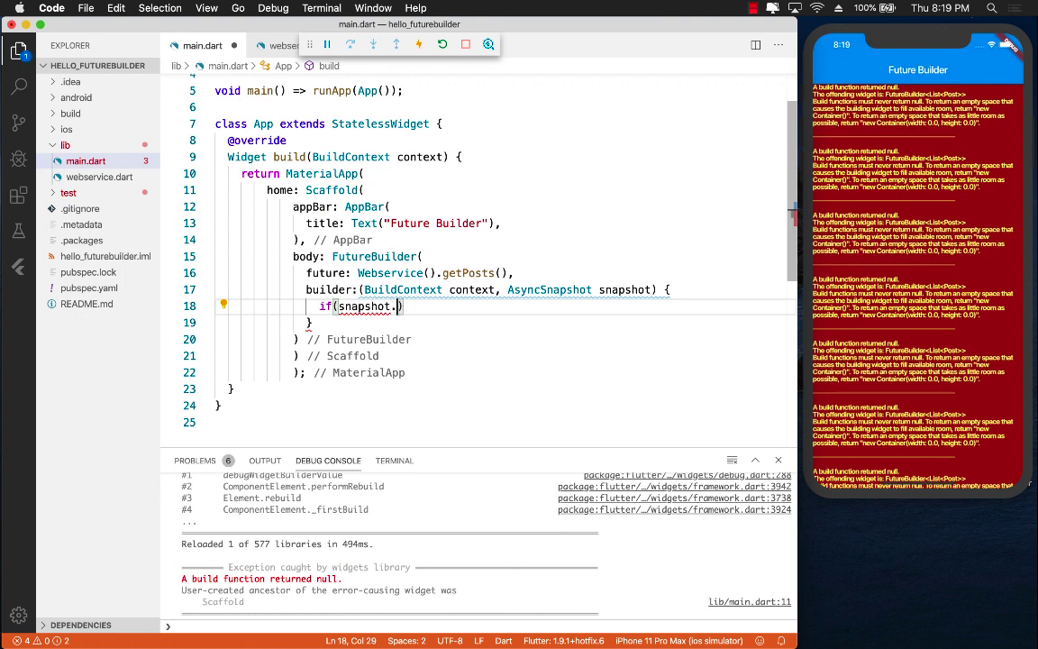
text(connectionState)
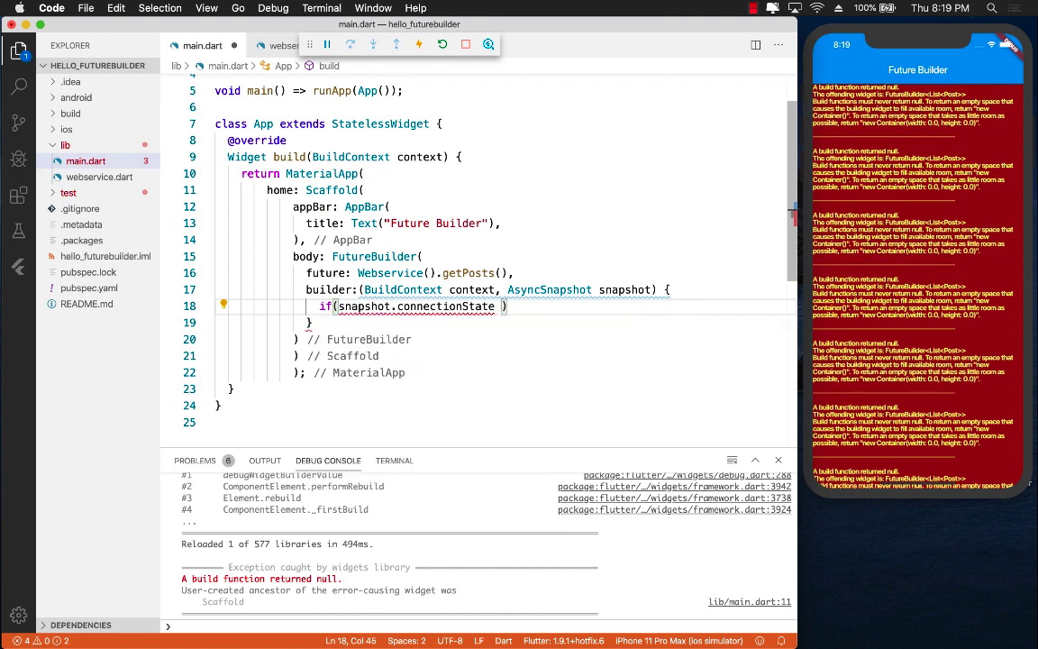
text(== ConnectionState.done)
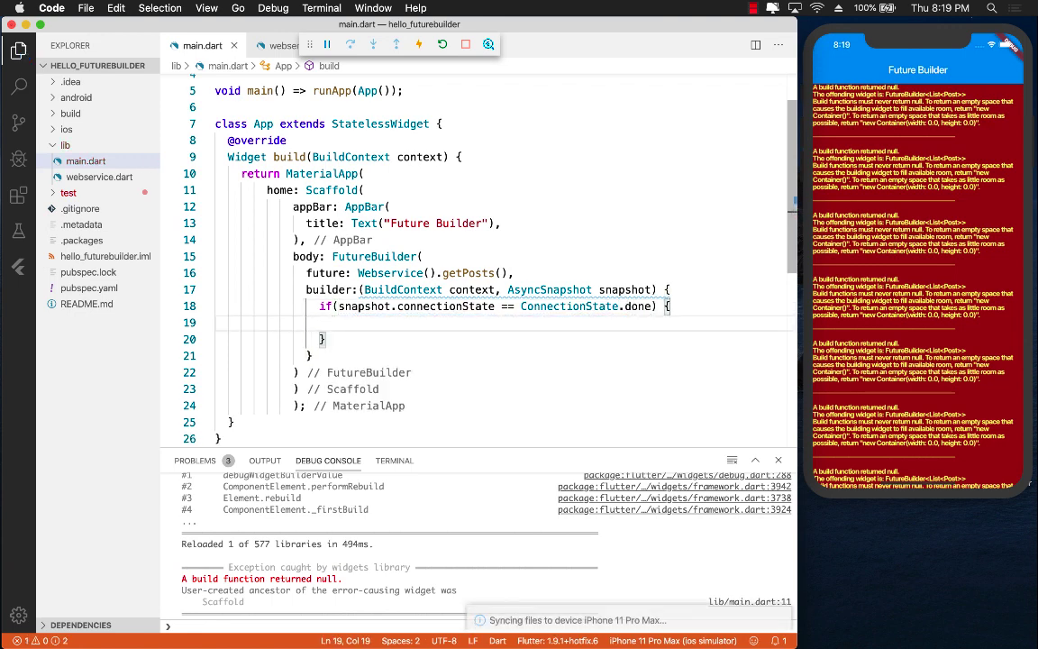
In the else branch return Align(child: CircularProgressIndicator()) as the loading state
click(324, 339)
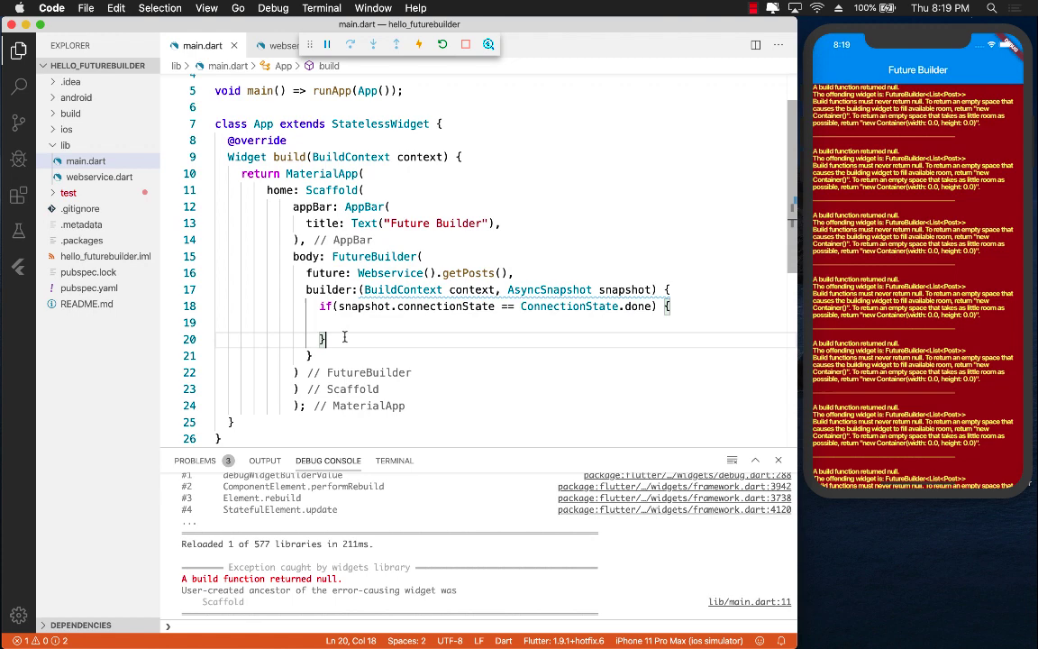
text(else)
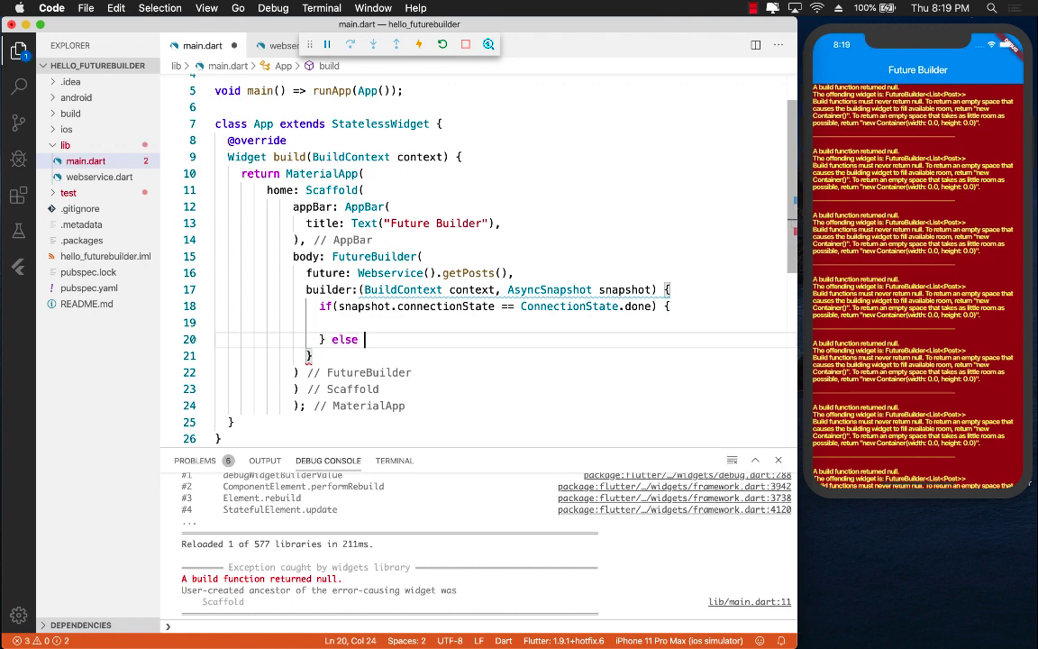
text({)
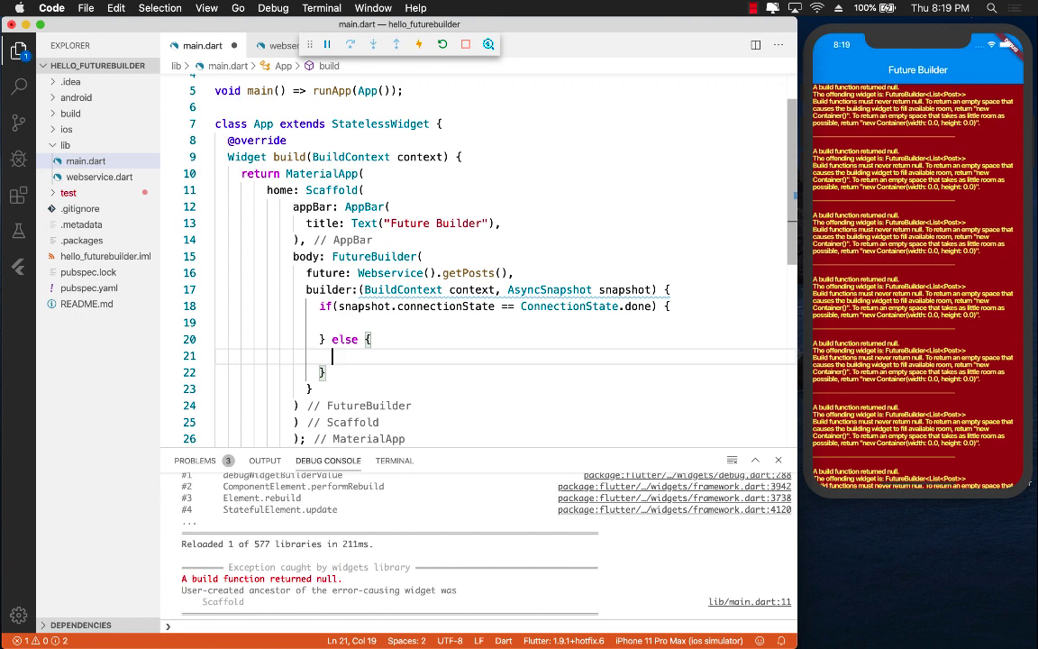
text(Cir)
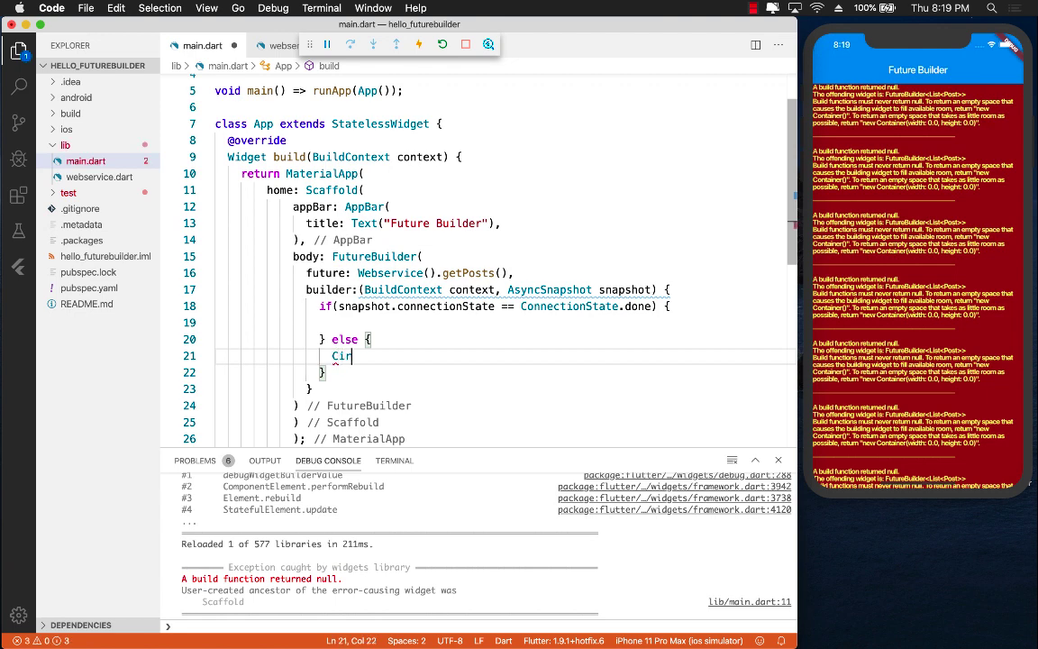
text(cularProgressIndicator)
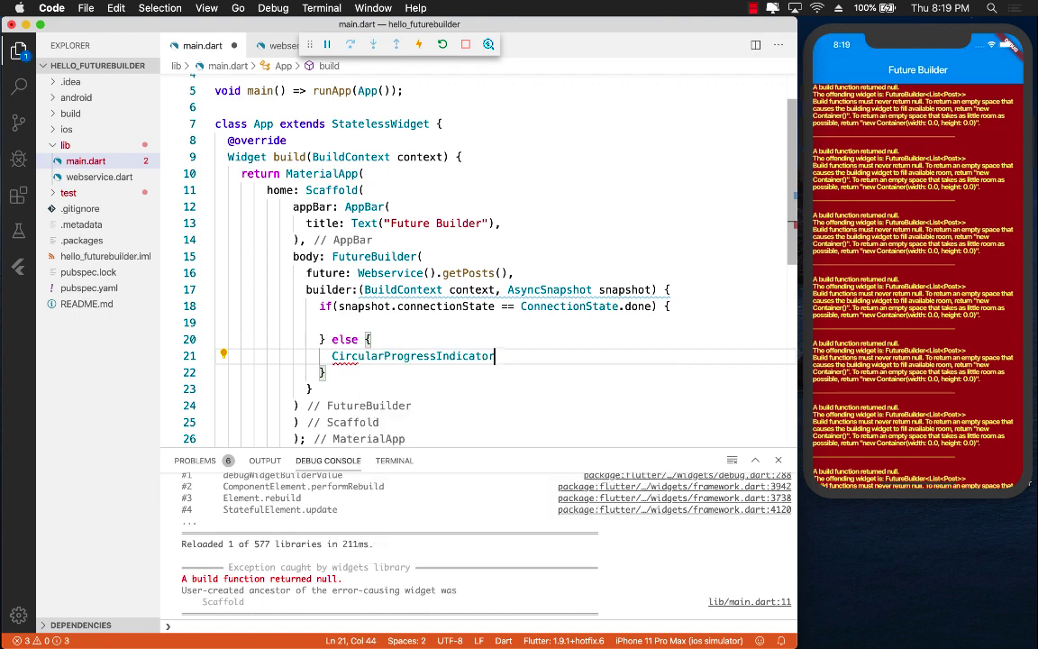
text(();)
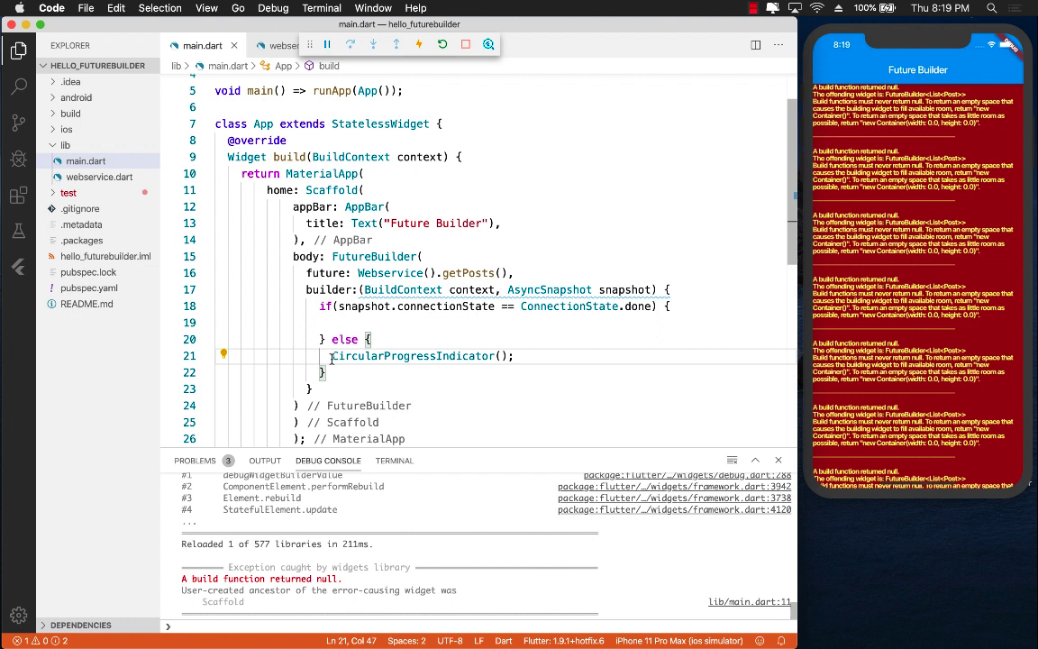
text(return)
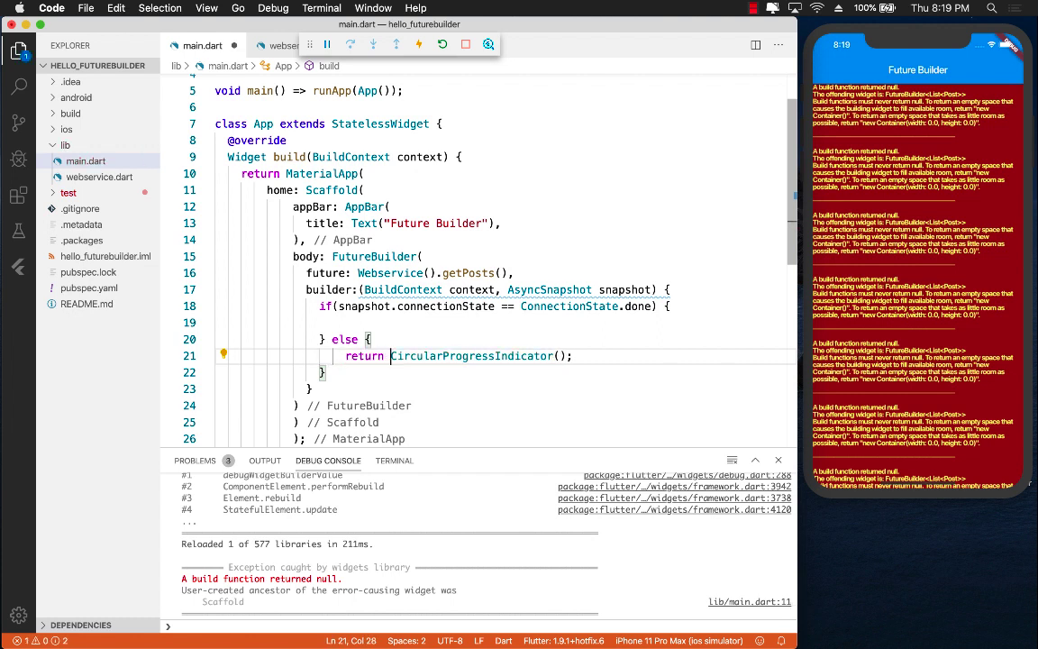
text(Align(child:)
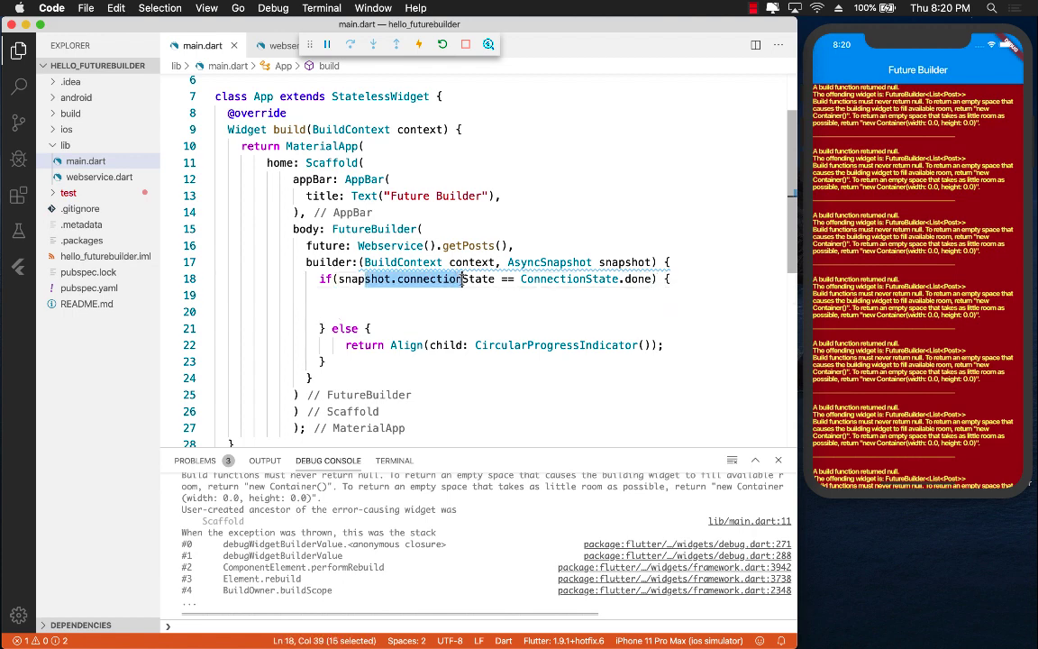
In the done branch return ListView.builder with itemCount snapshot.data.length and start itemBuilder
click(433, 296)
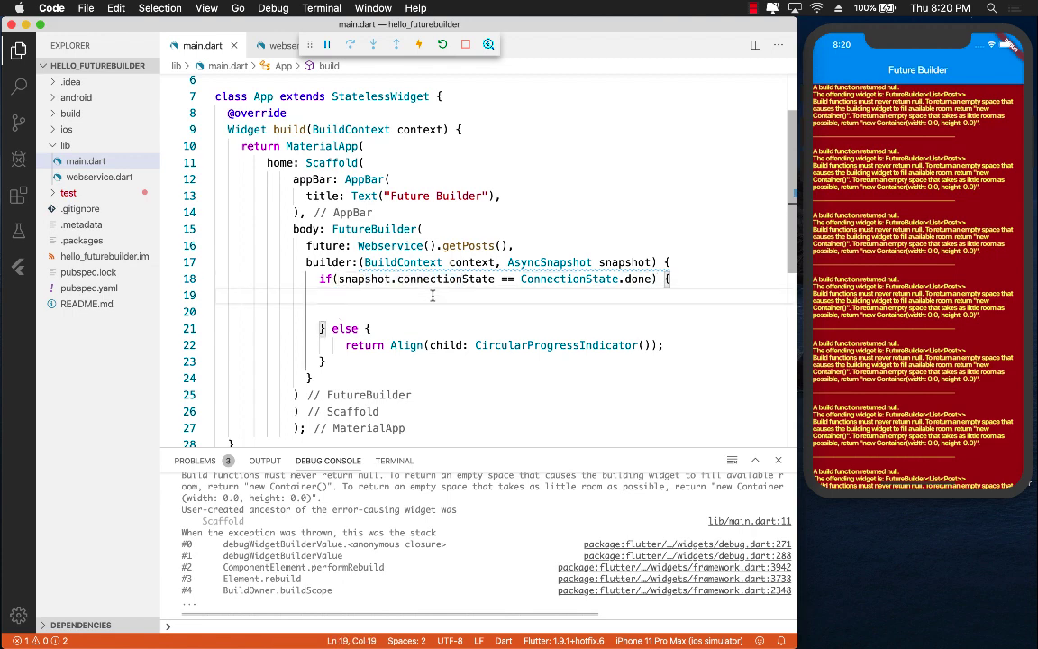
text(r)
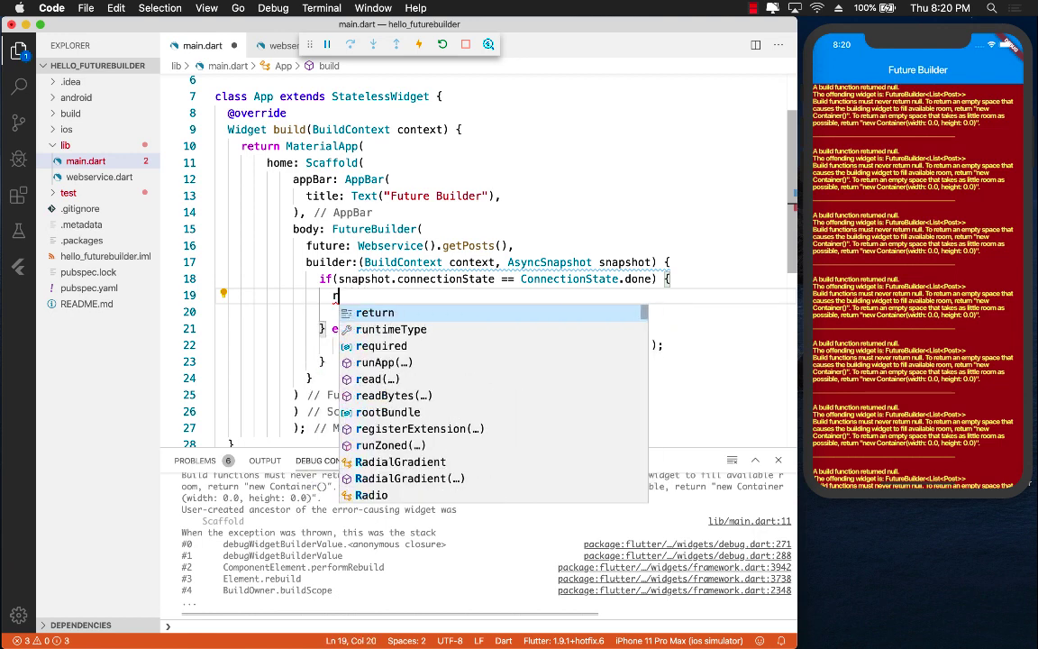
text(eturn Lis)
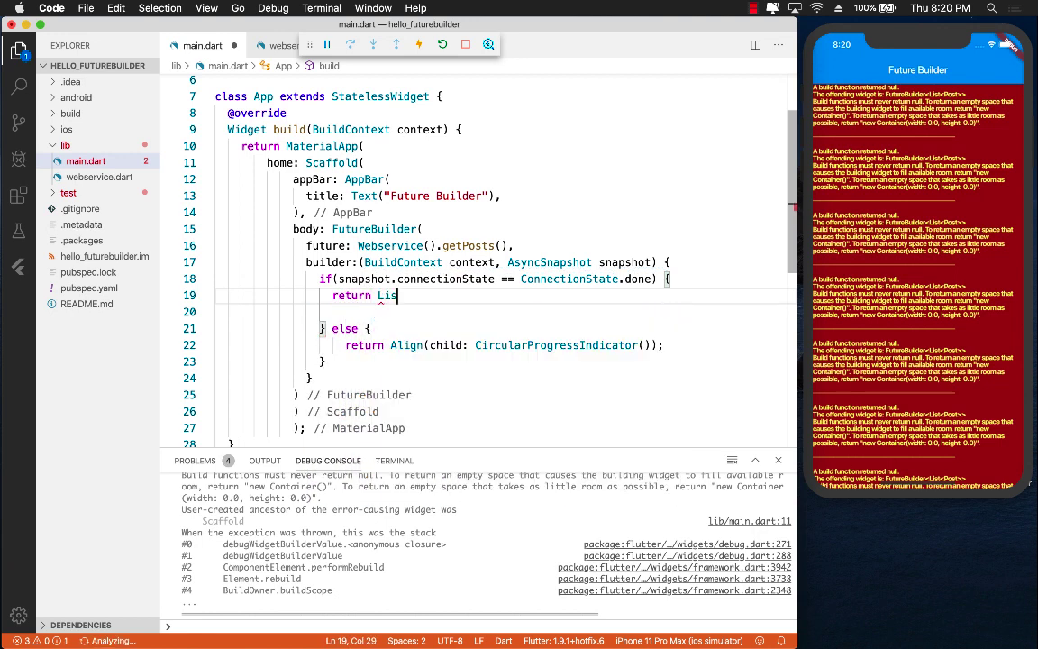
text(tView.builder()
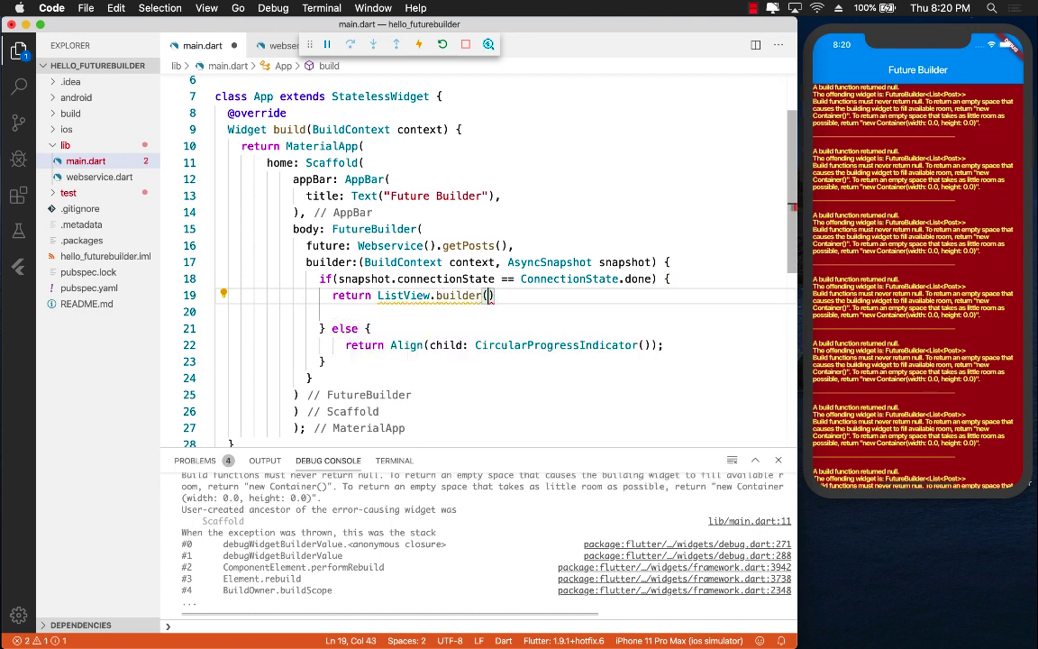
text(itemCount: ,)
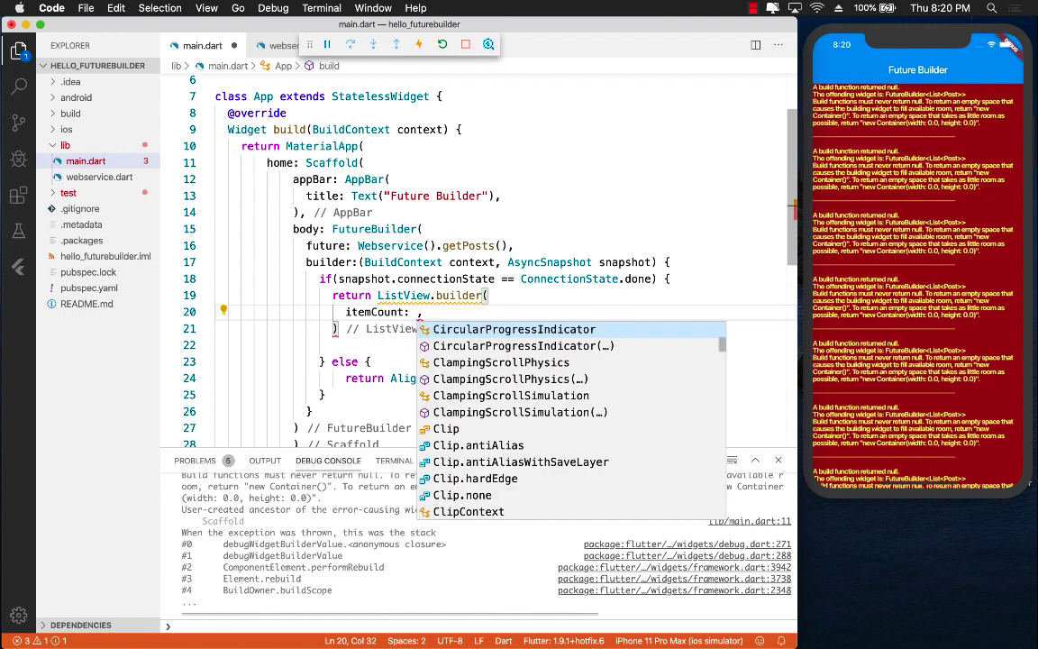
text(snap)
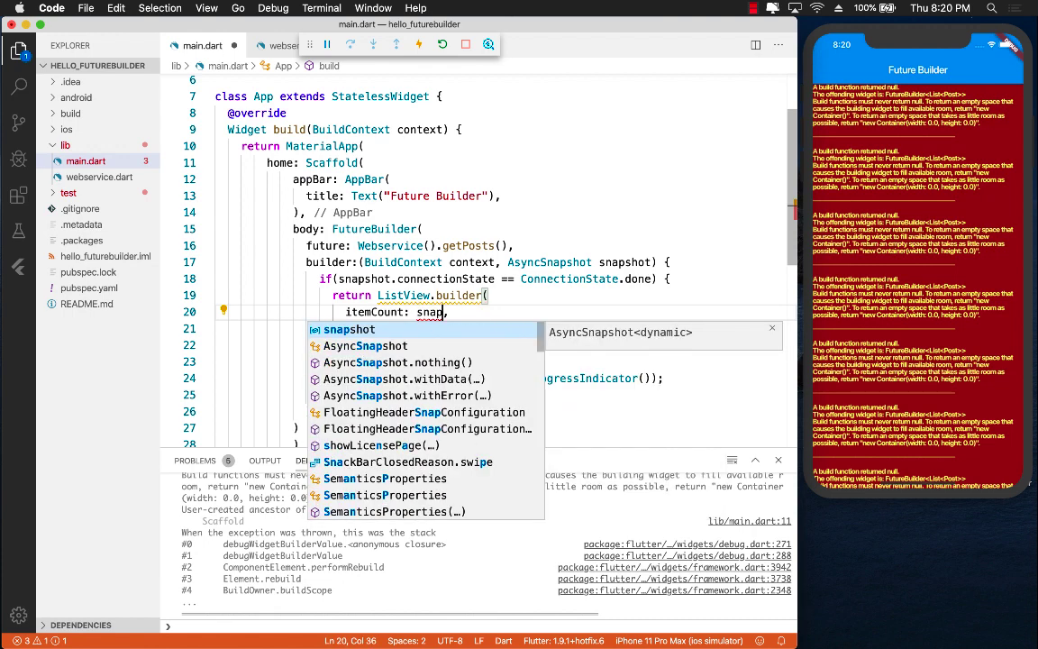
text(.da)
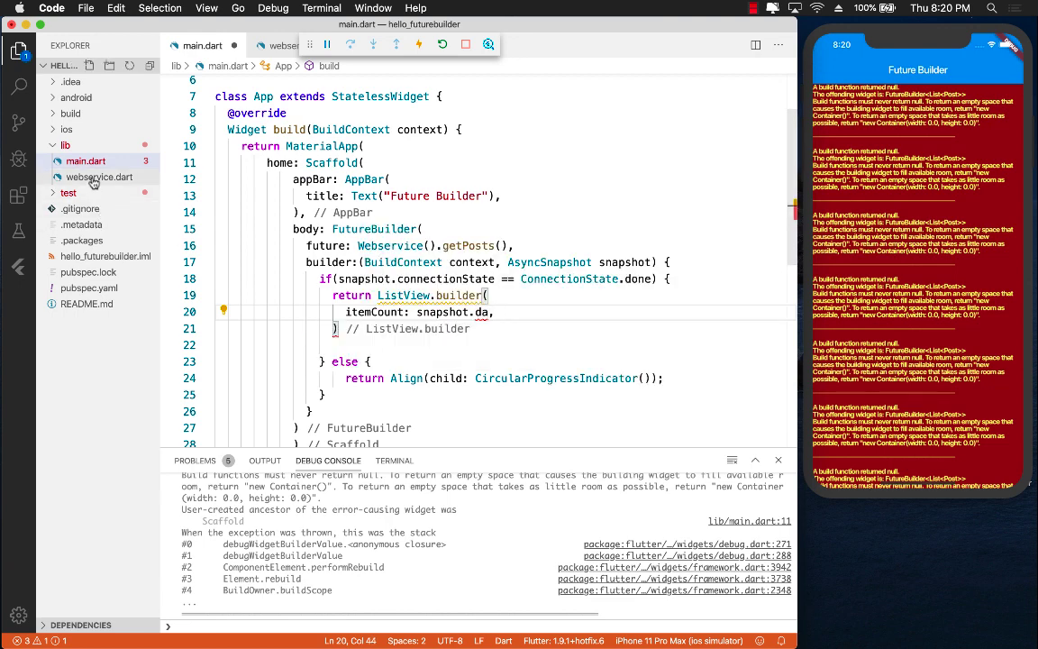
click(99, 177)
text(ta.)
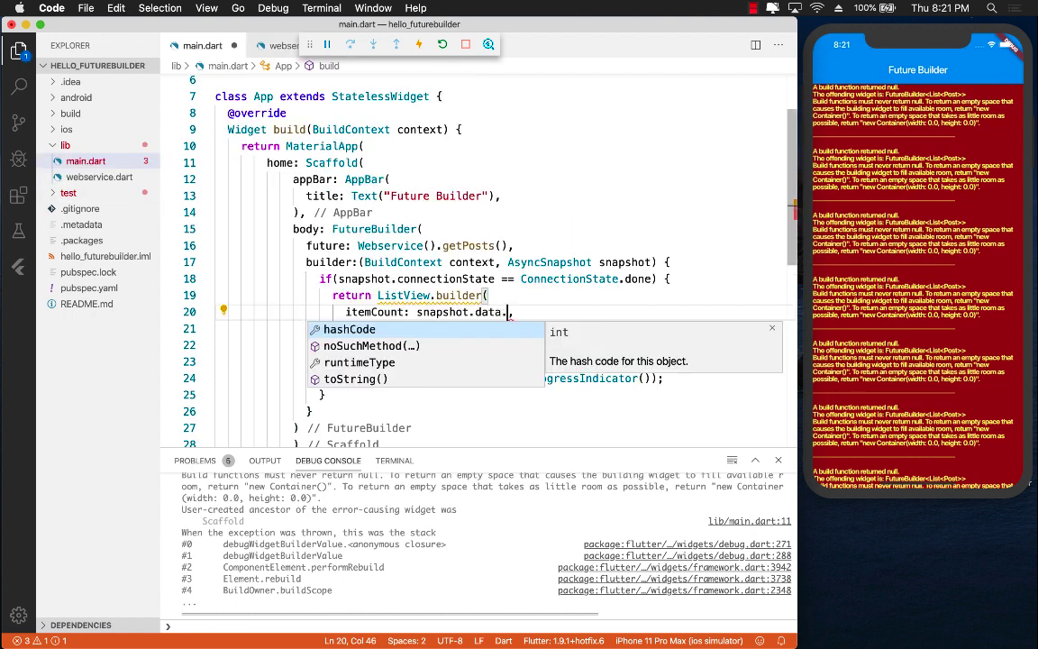
text(length,)
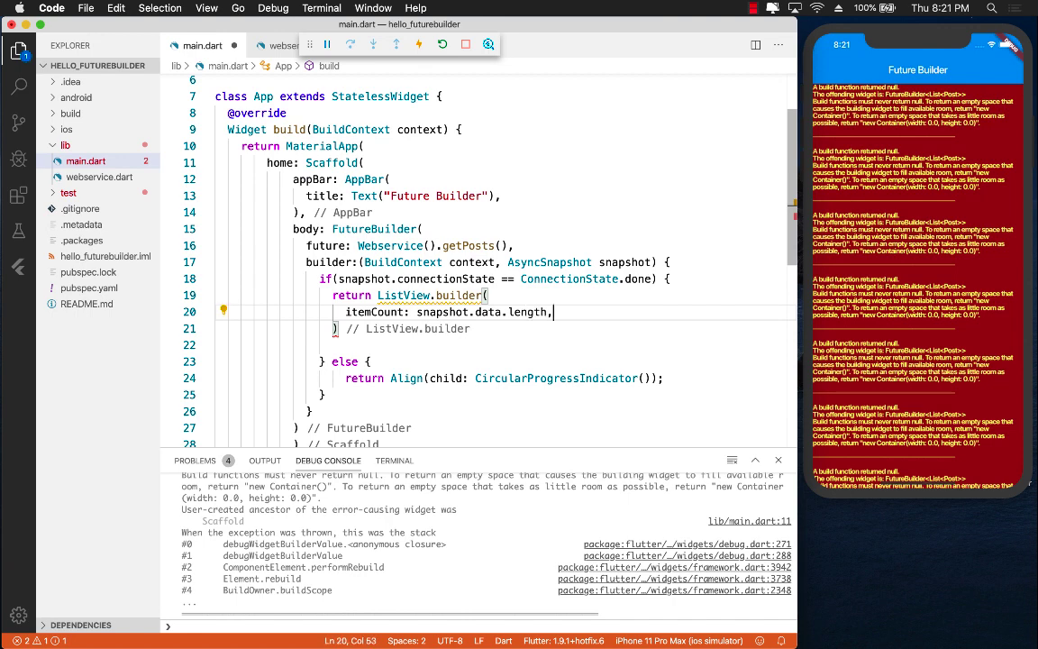
text(itemBuilder:)
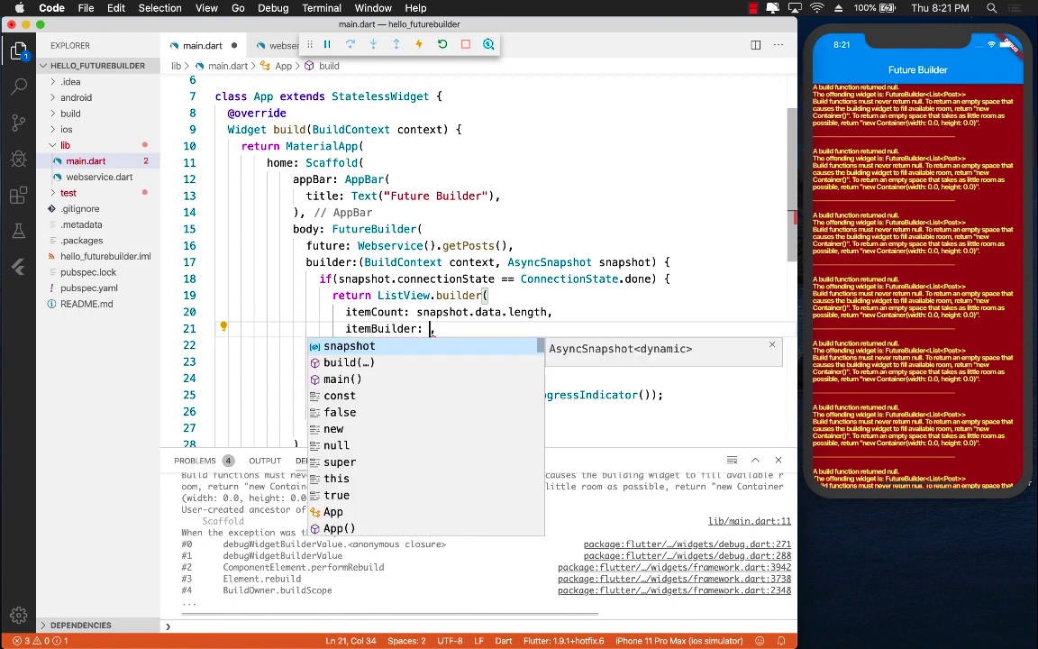
Make itemBuilder (_, index) return ListTile(title: Text(snapshot.data[index].title))
text((_, index) {)
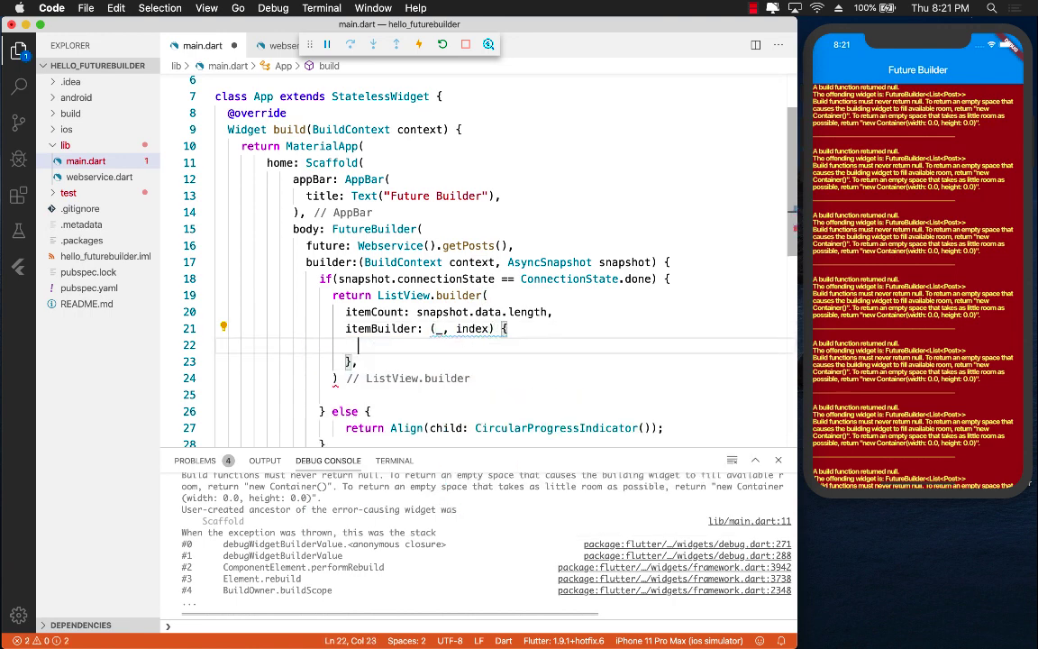
text(ret)
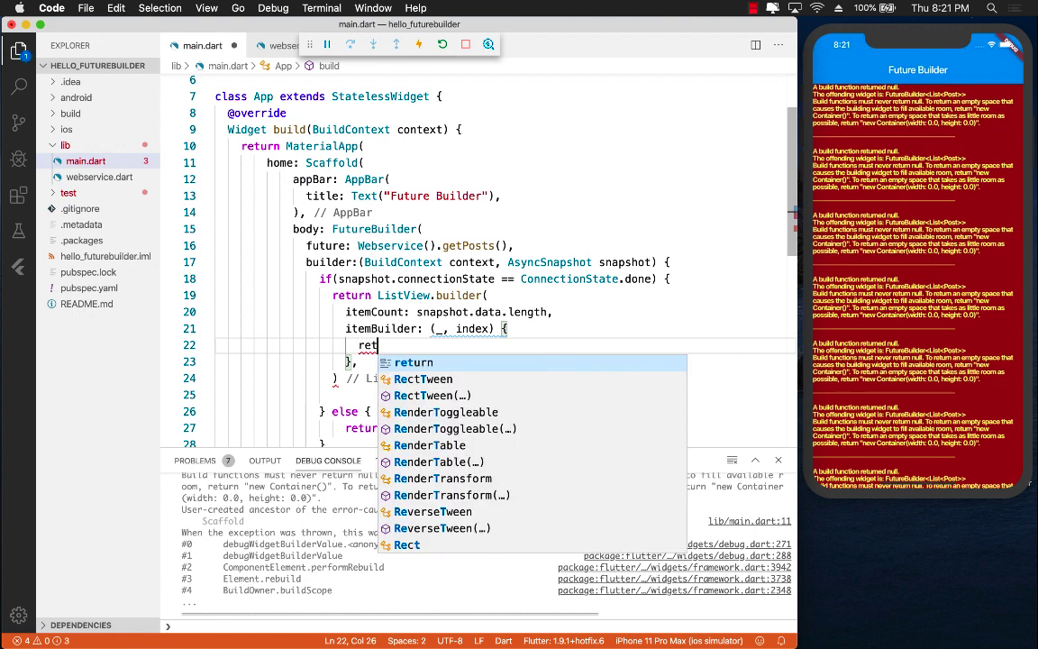
text(List)
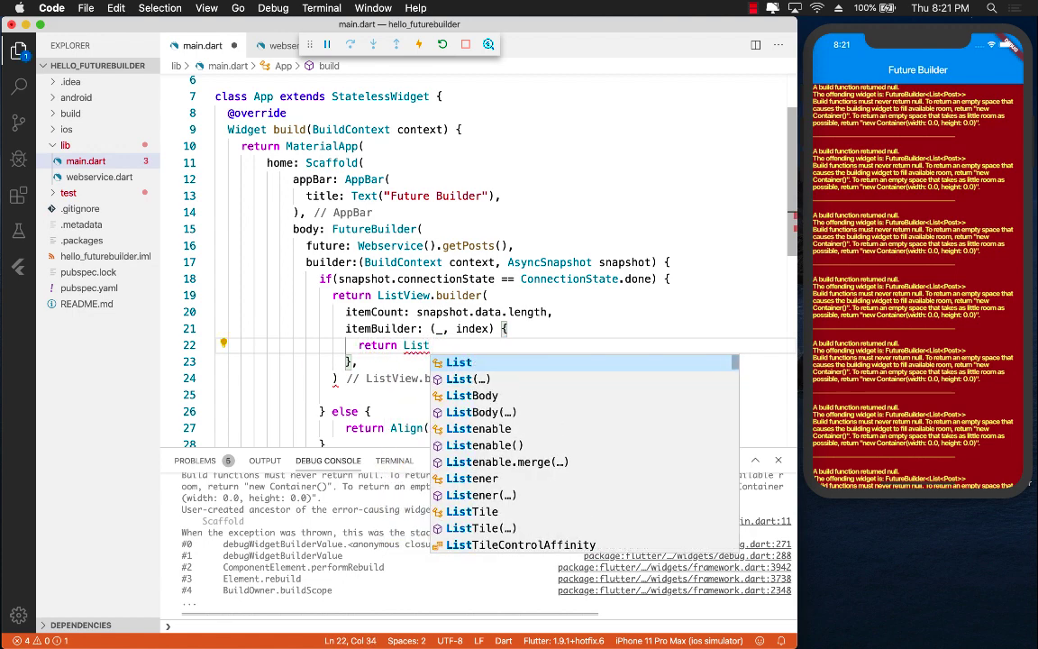
text(Tile)
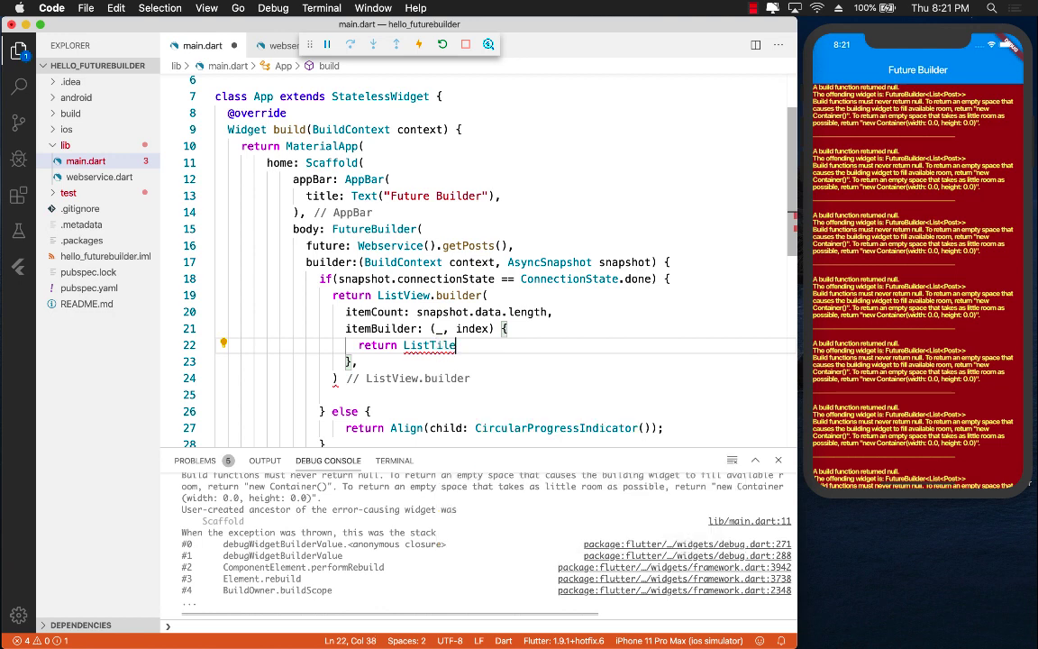
text(())
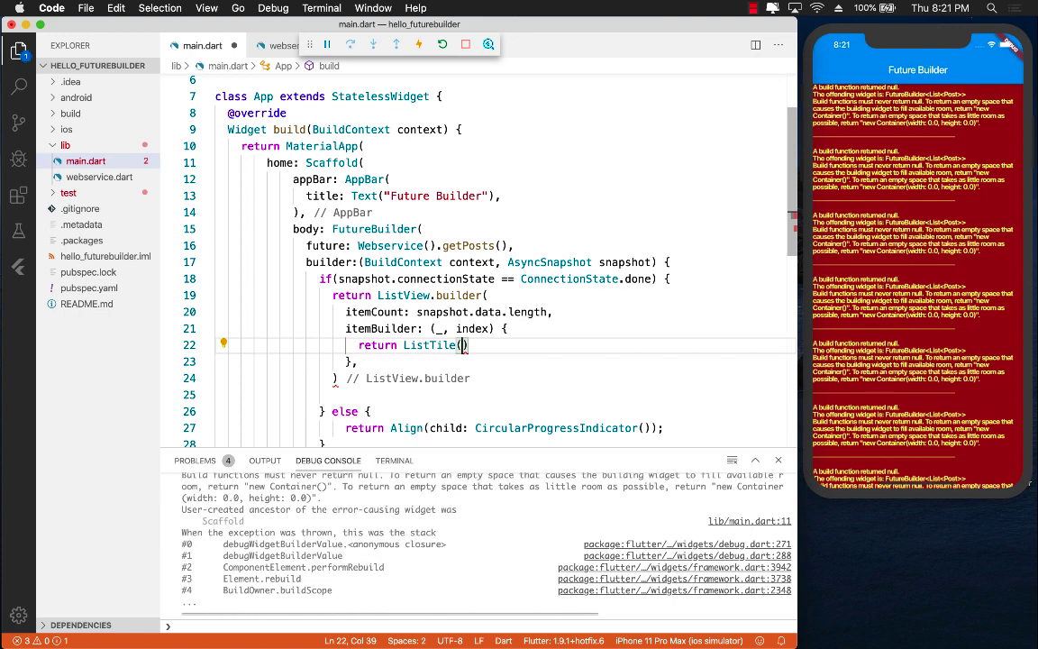
text(title: ,)
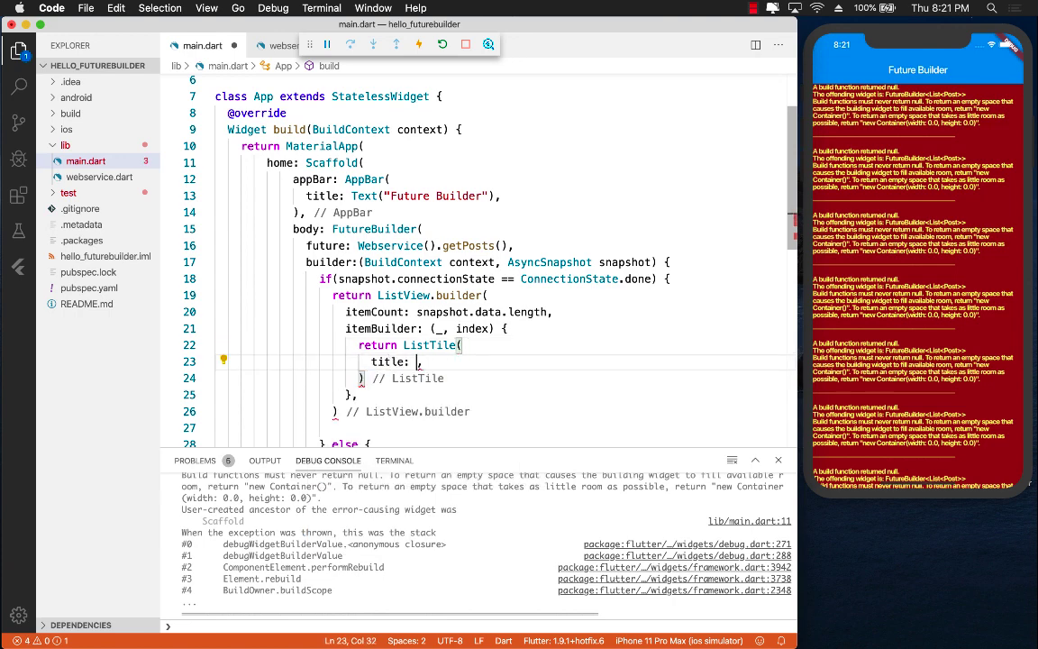
text(Text())
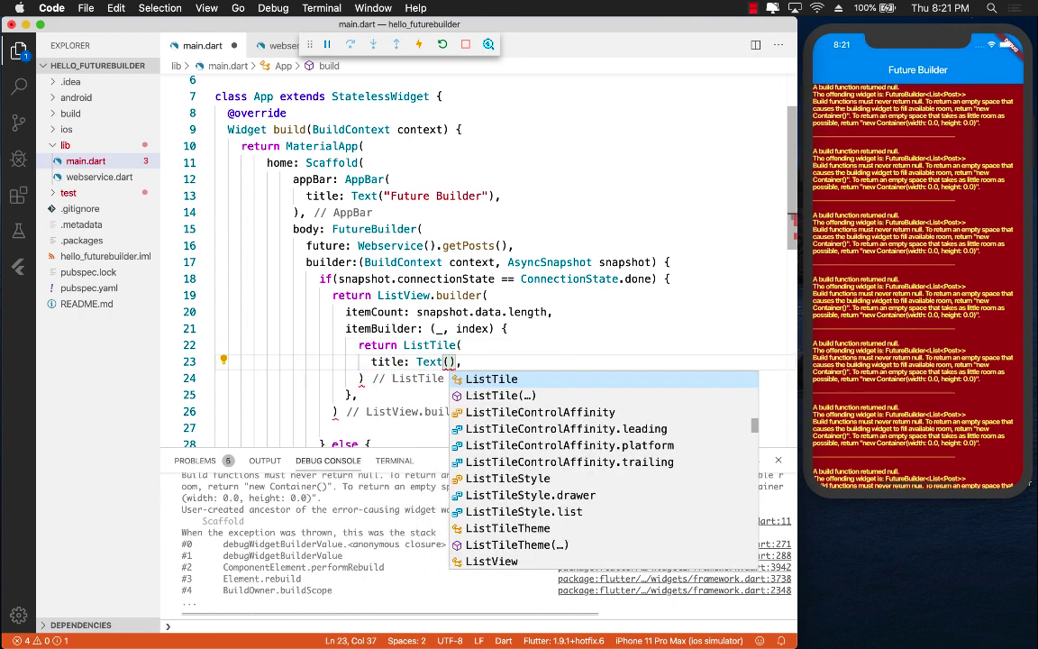
text(snapshot.data[index].title)
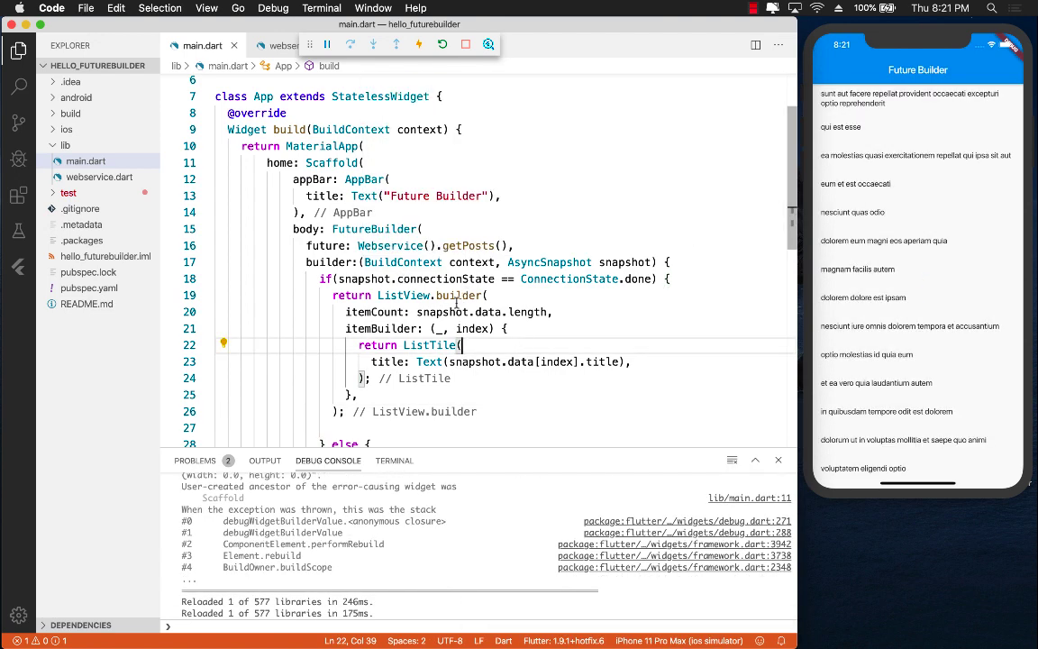
Select the ListTile widget name while the reloaded simulator lists the post titles
double_click(390, 245)
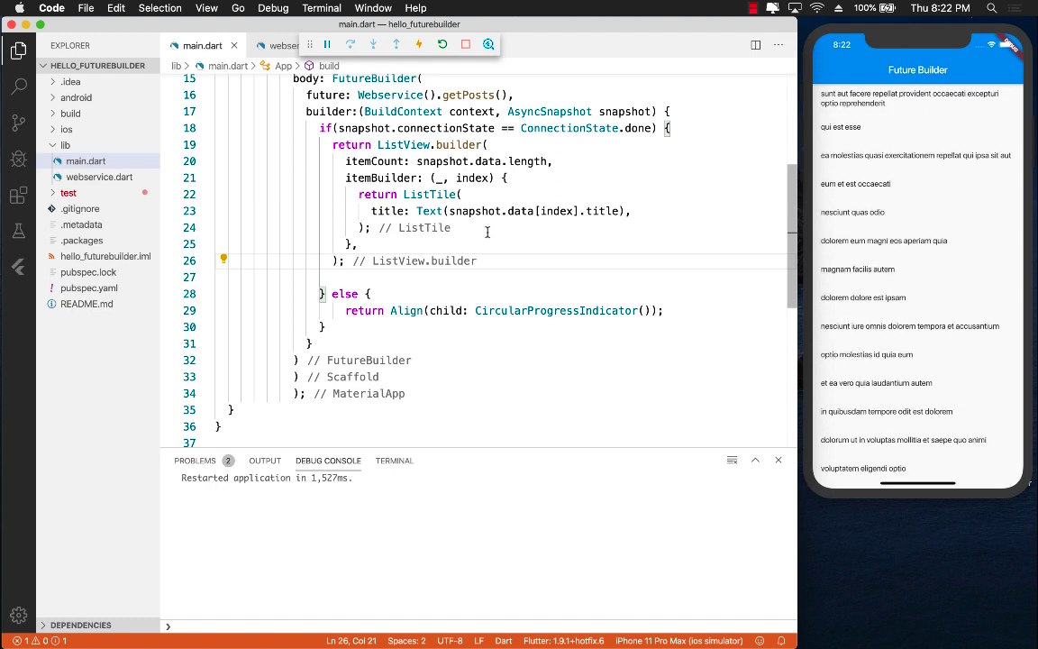
mouse_move(890, 157)
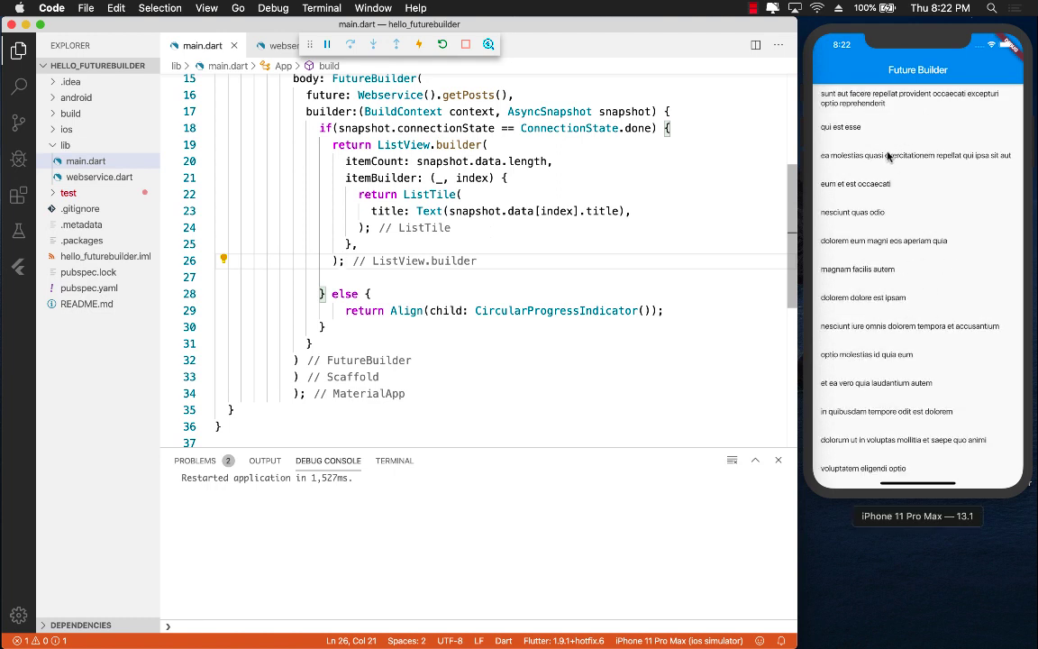
scroll(down, 3)
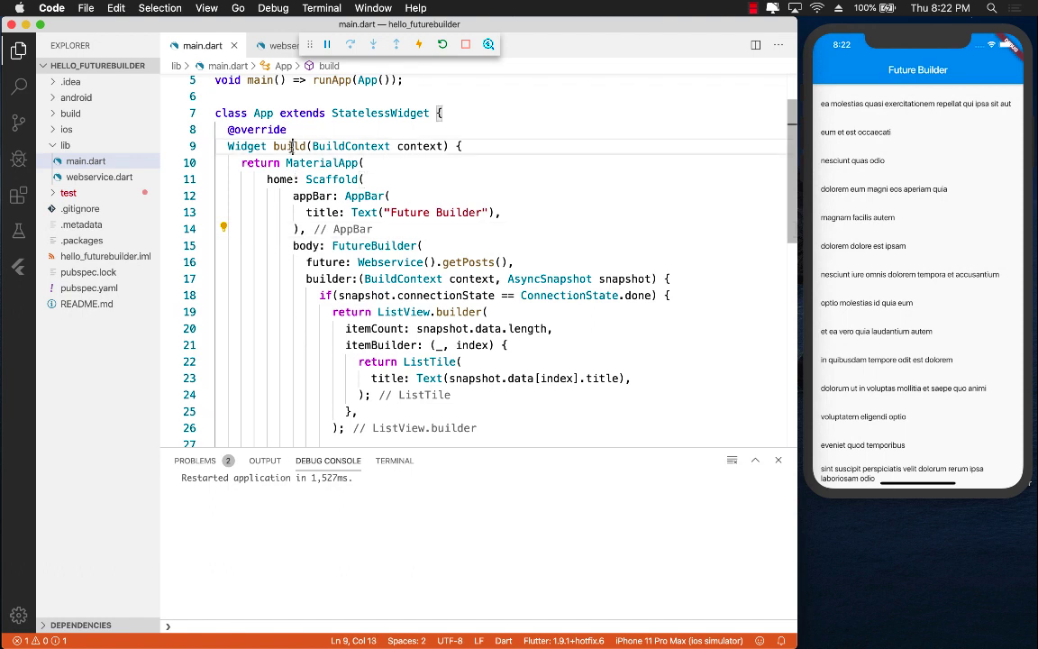
double_click(290, 146)
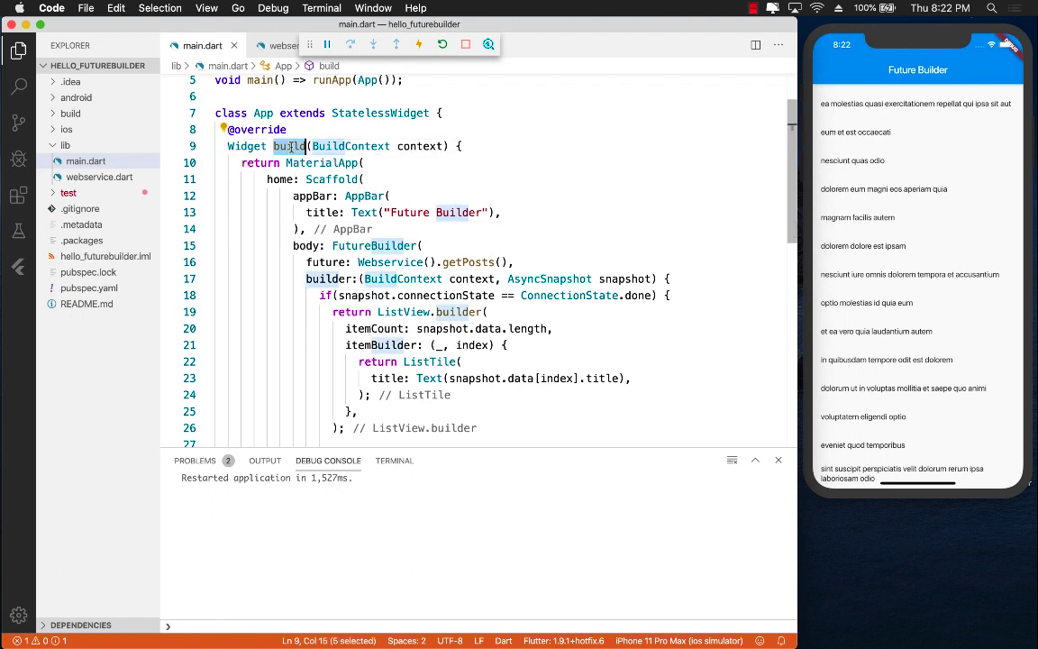
click(420, 179)
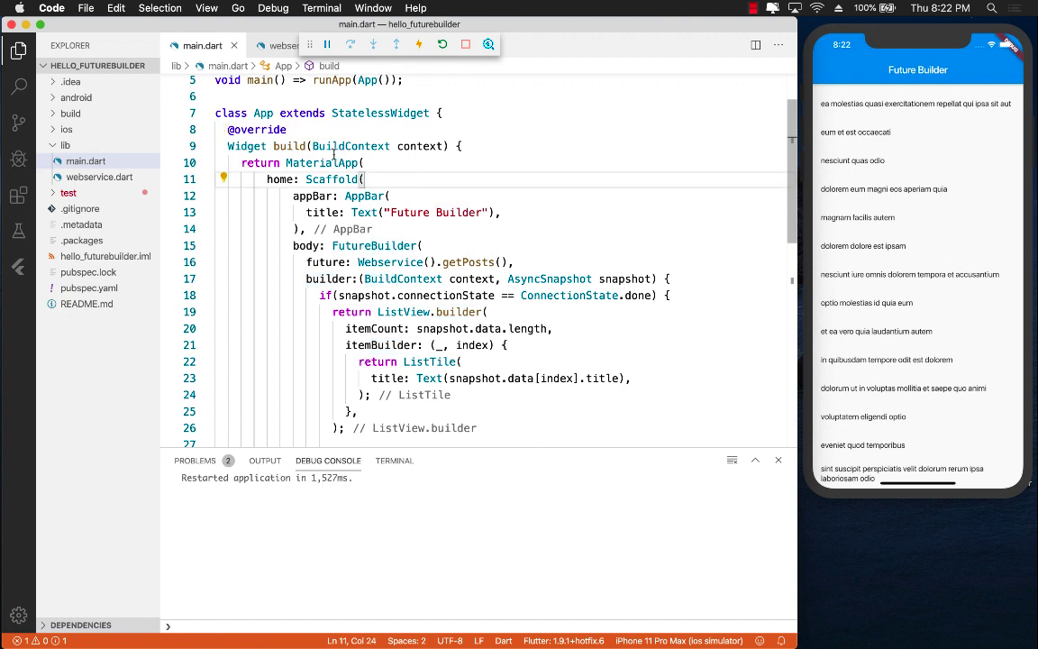
double_click(288, 178)
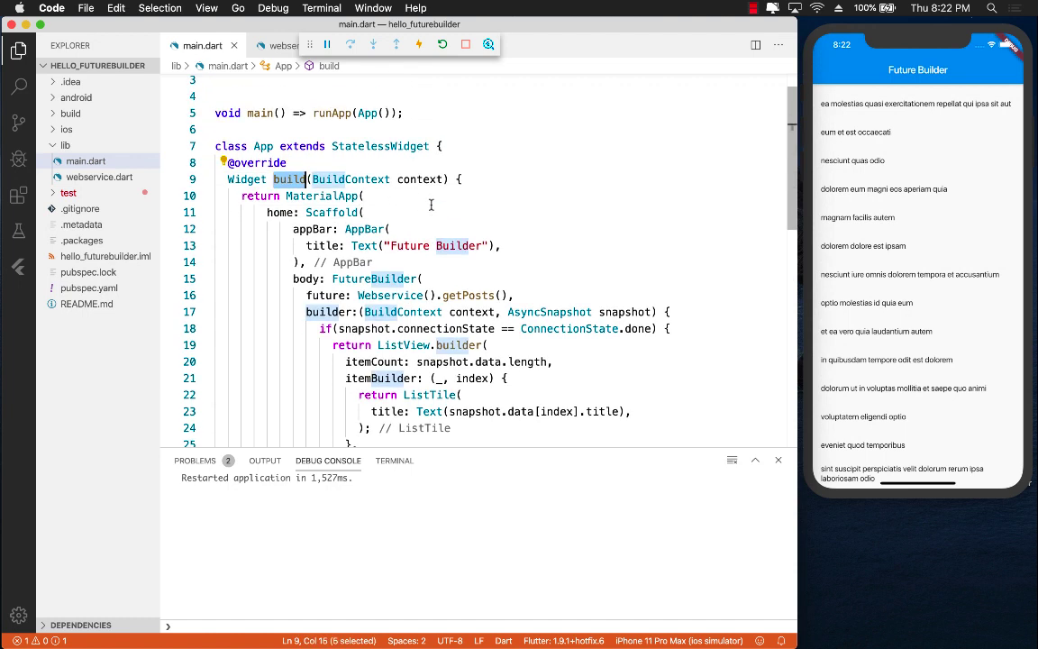
double_click(373, 277)
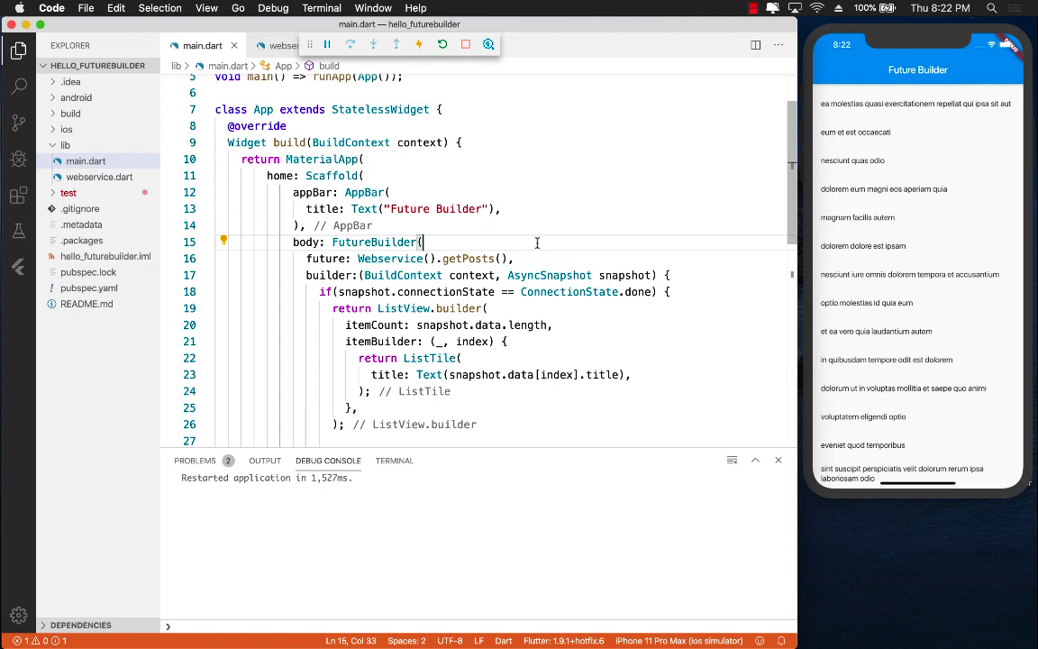
double_click(375, 242)
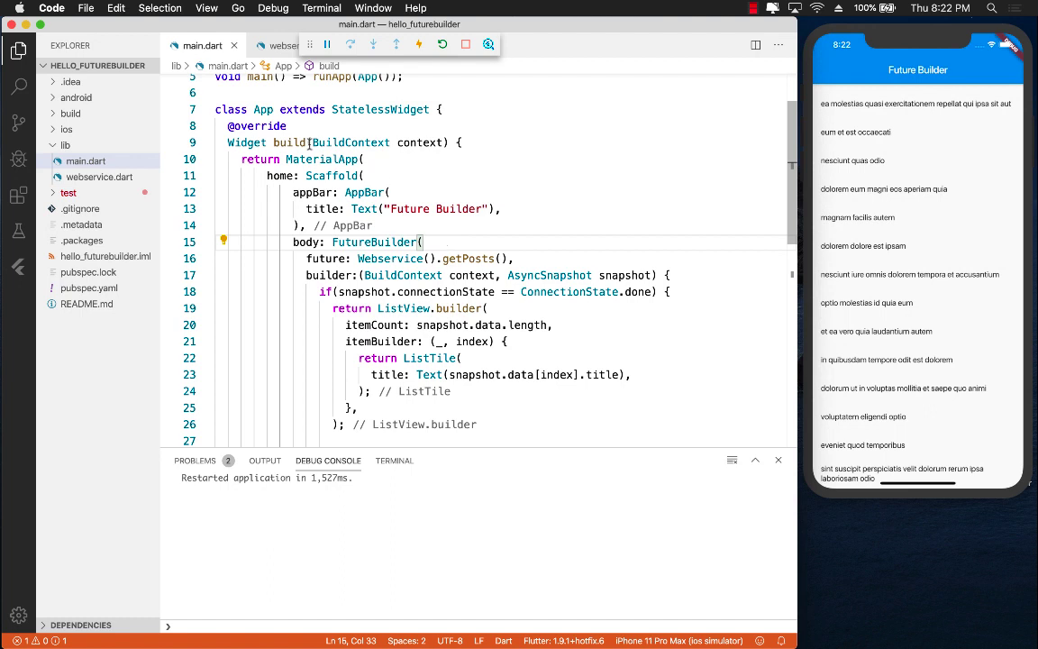
click(366, 175)
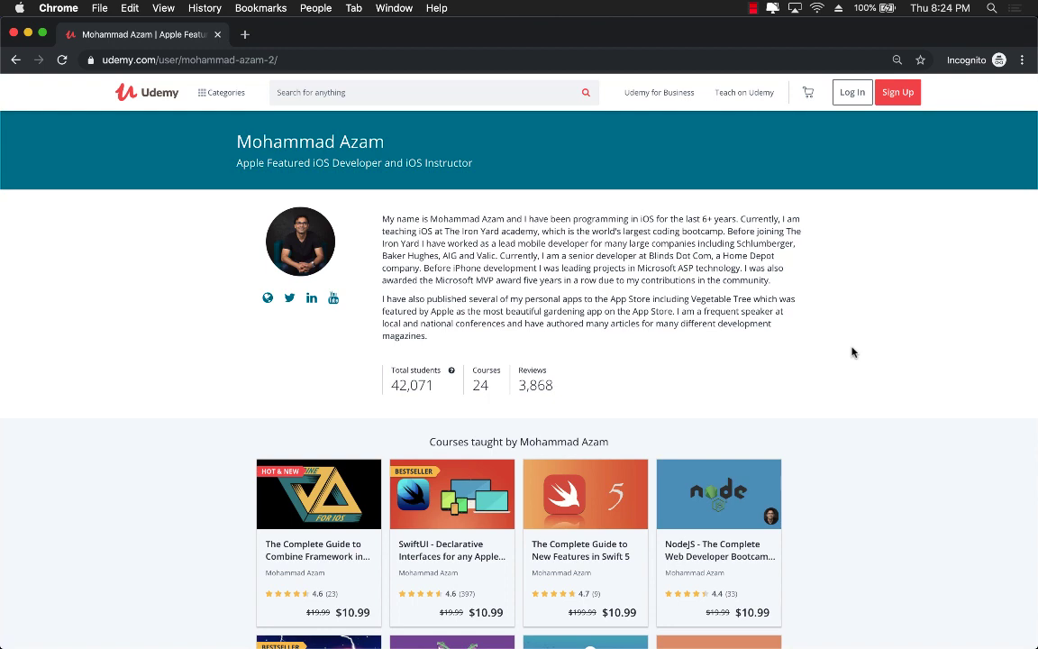
Scroll down the Udemy instructor profile through all twelve course cards
scroll(down, 3)
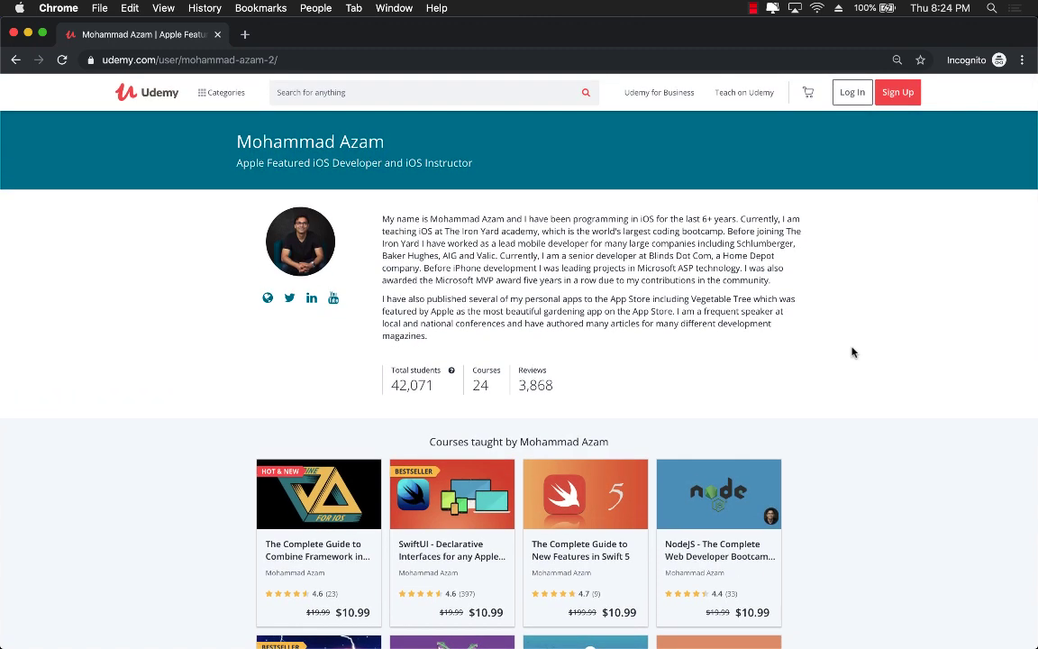
scroll(down, 3)
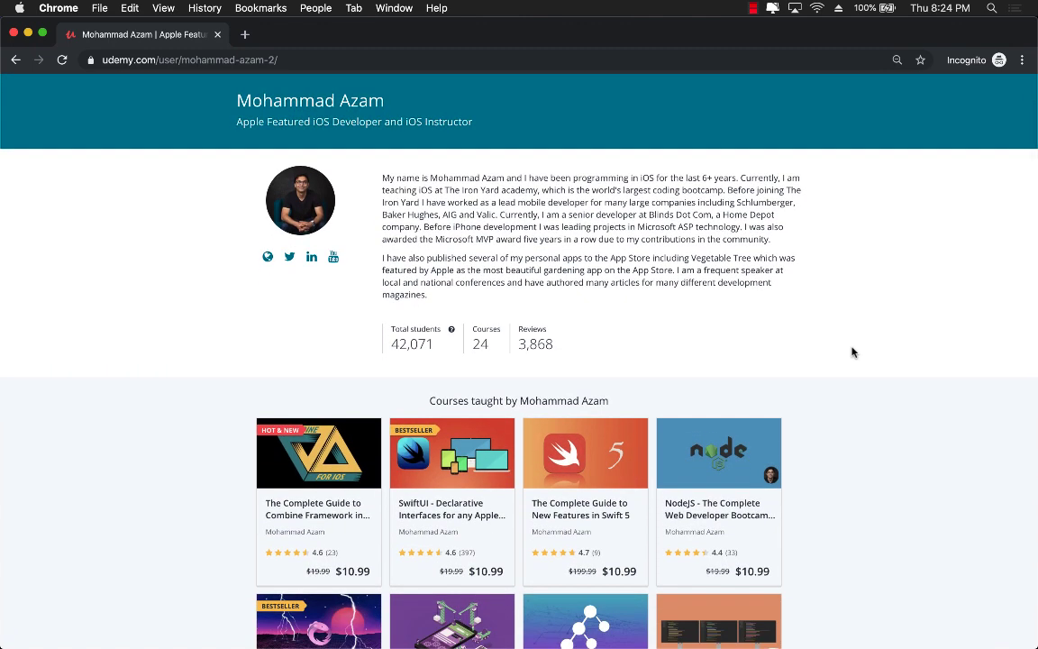
scroll(down, 3)
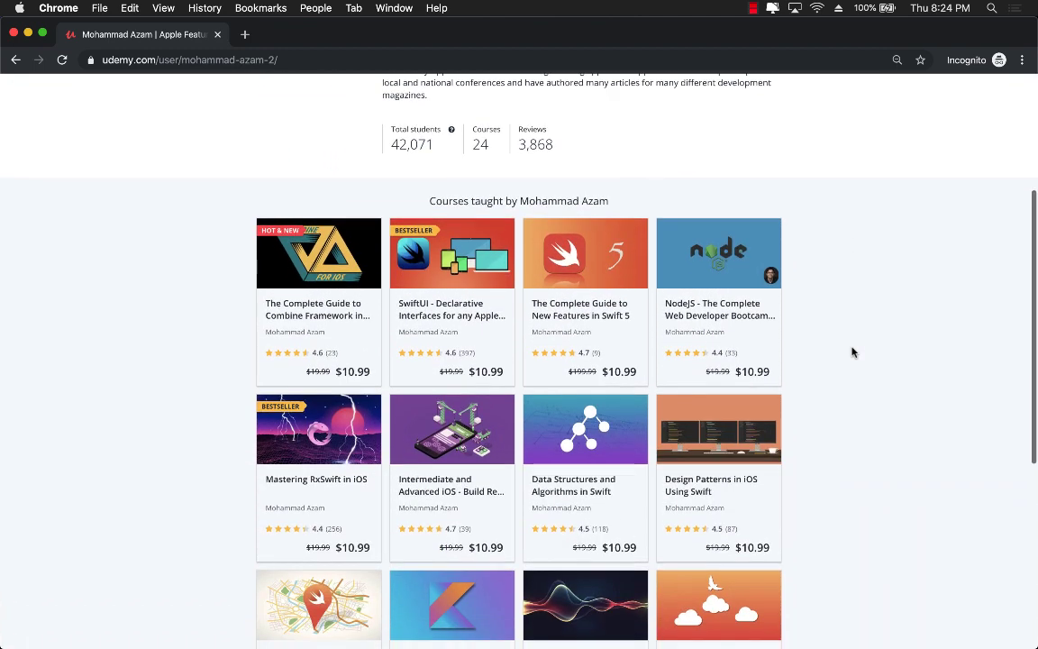
scroll(down, 3)
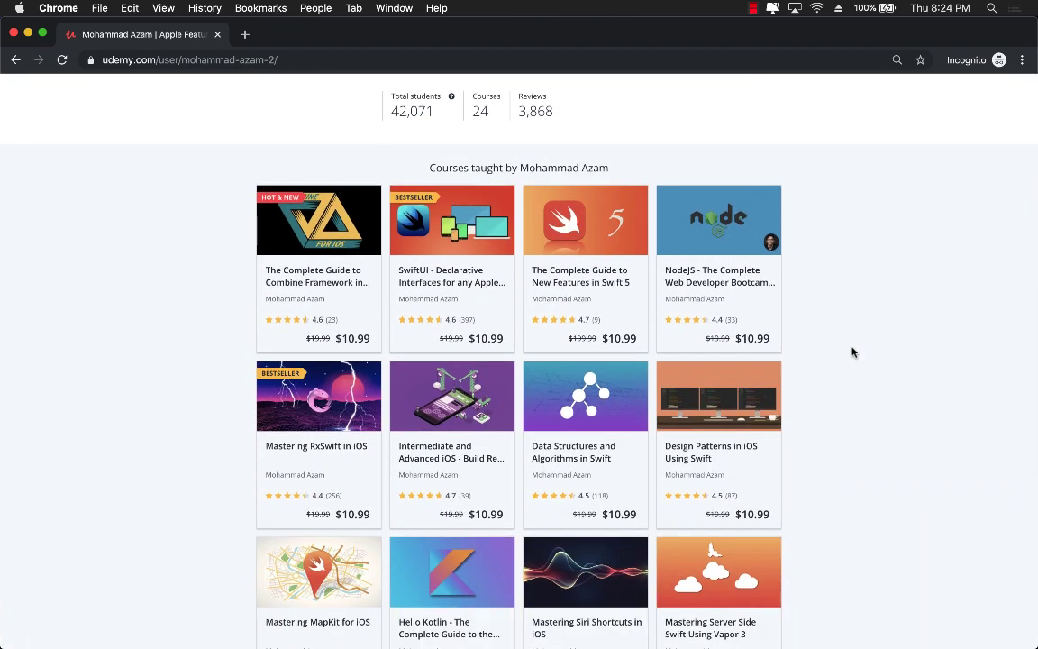
scroll(down, 3)
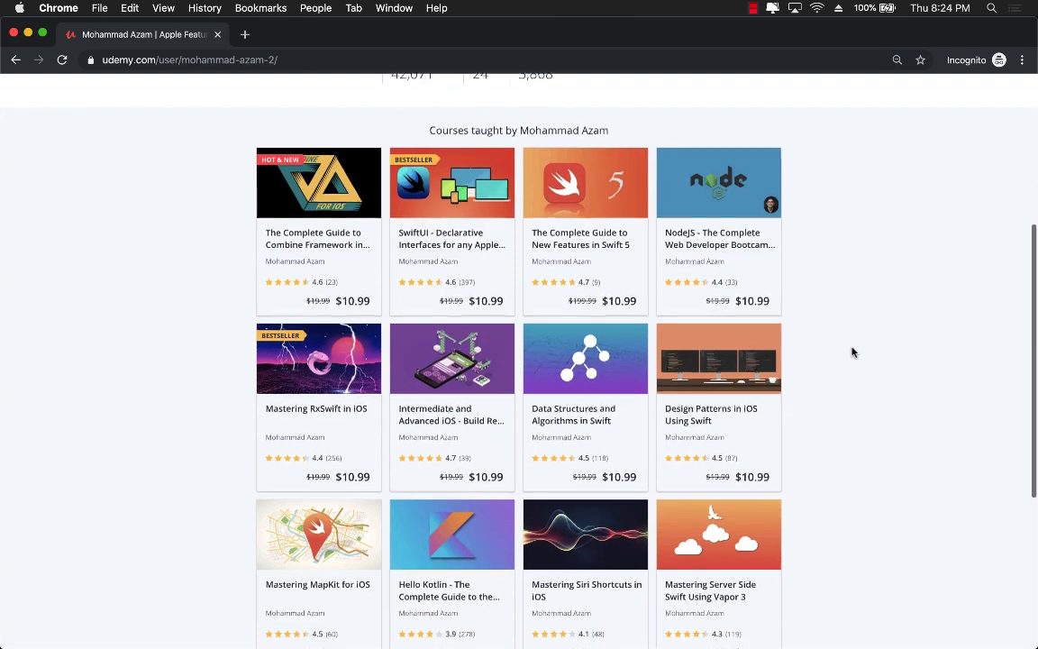
scroll(down, 3)
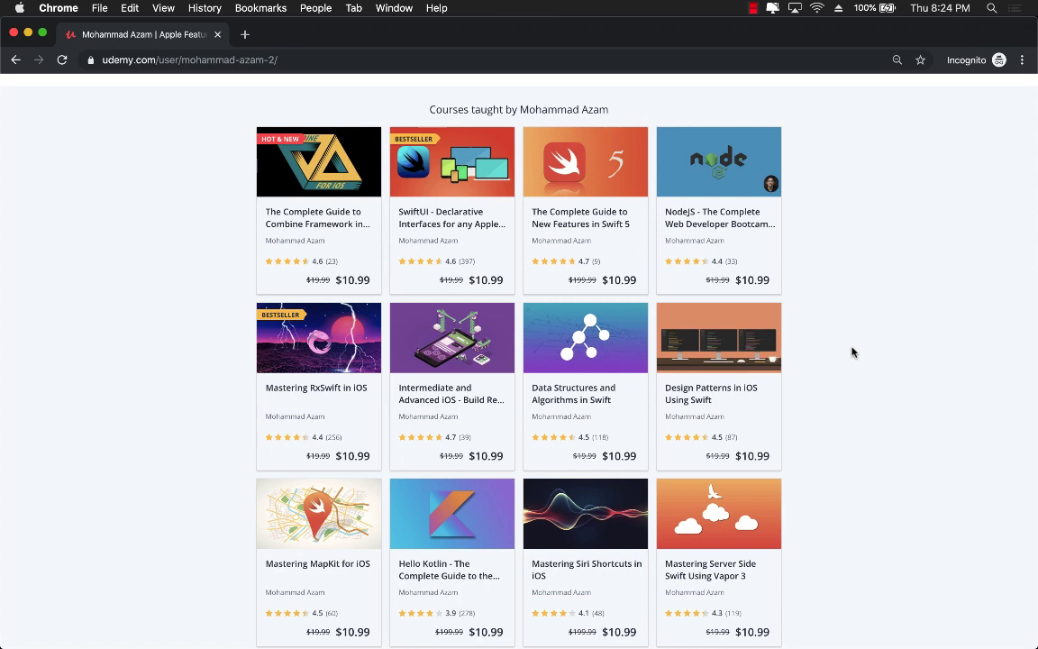
mouse_move(858, 390)
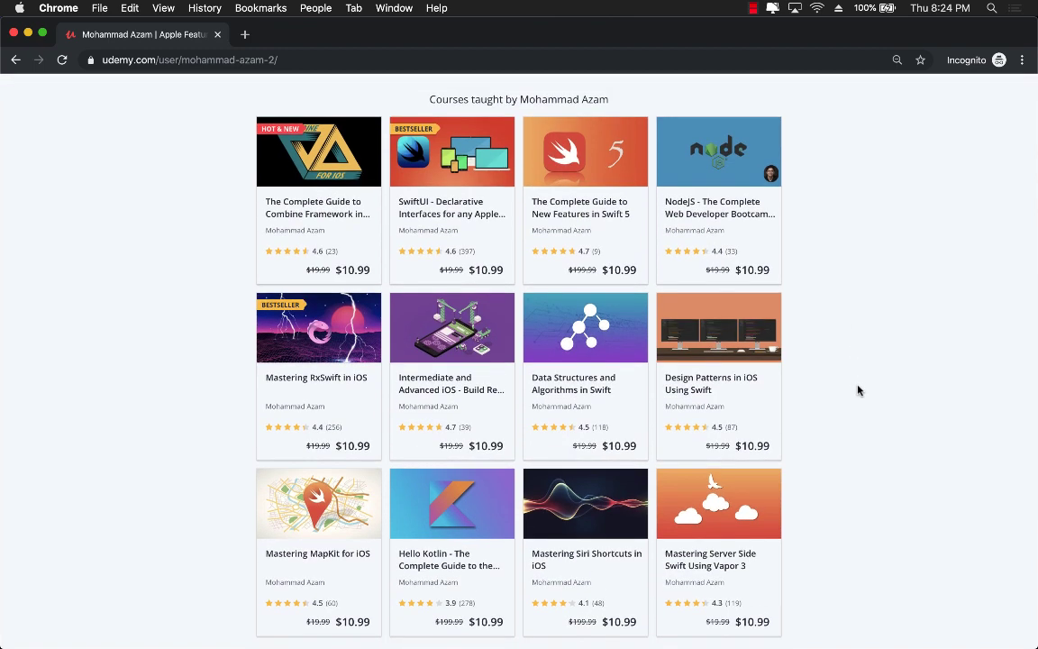
mouse_move(177, 315)
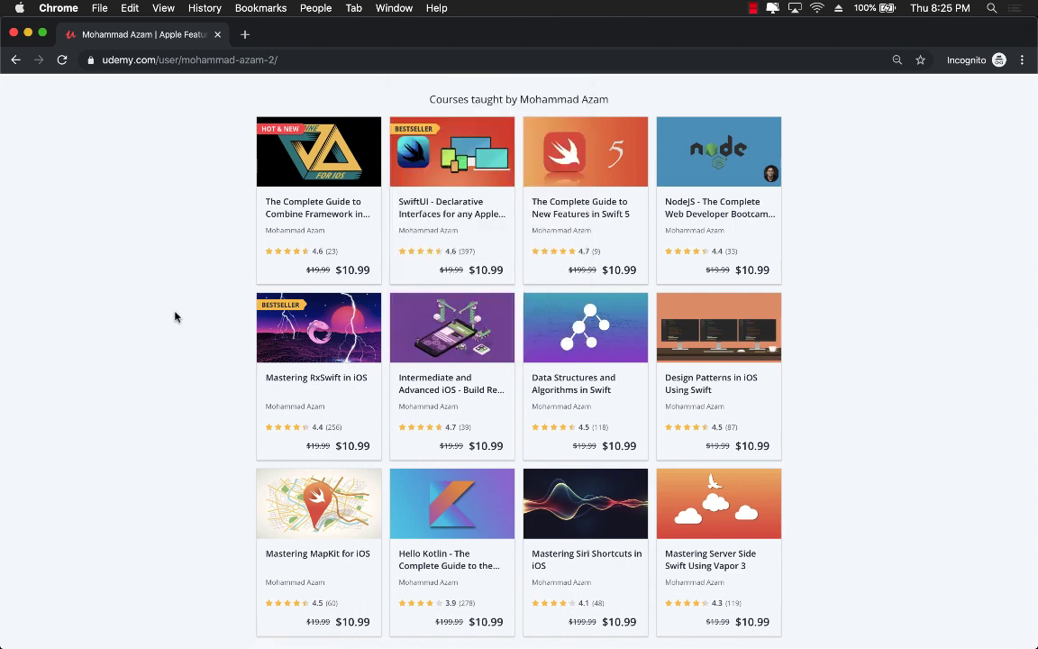
mouse_move(152, 346)
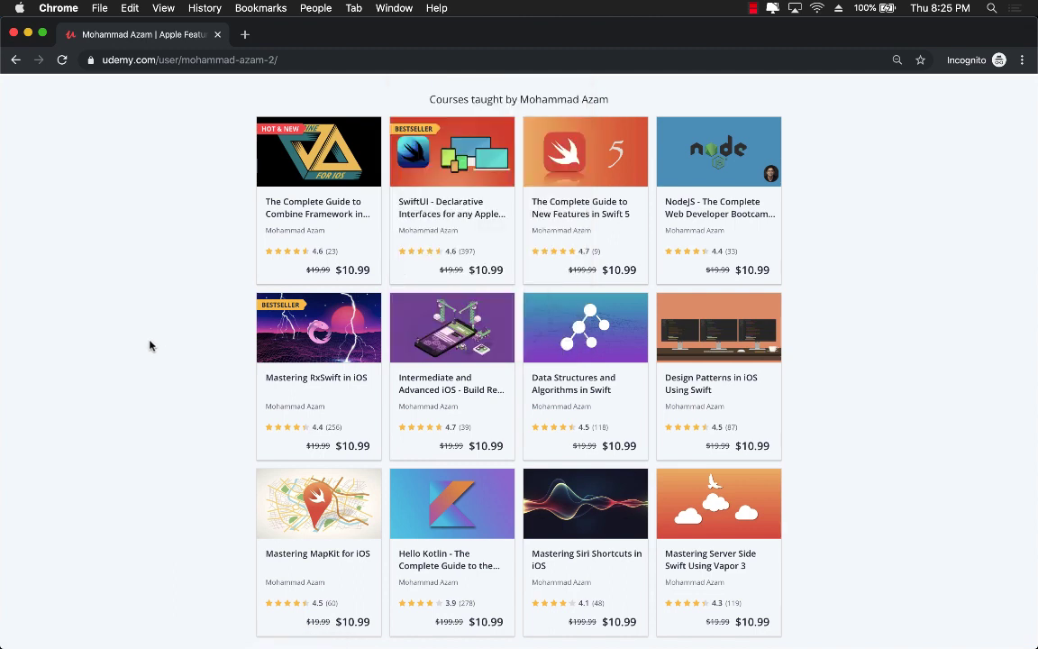
scroll(down, 3)
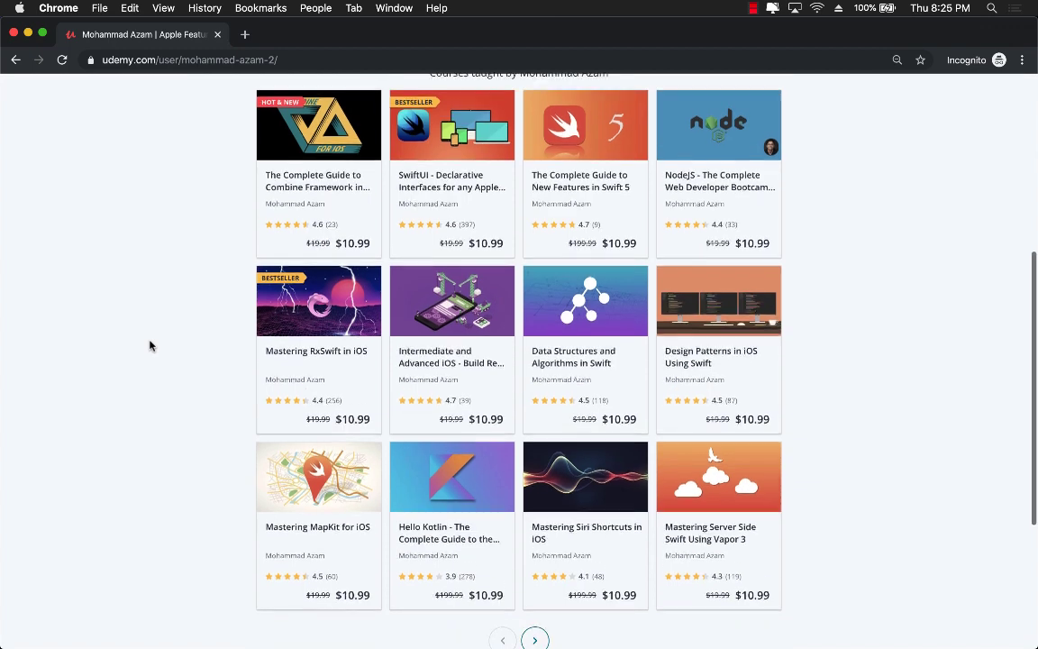